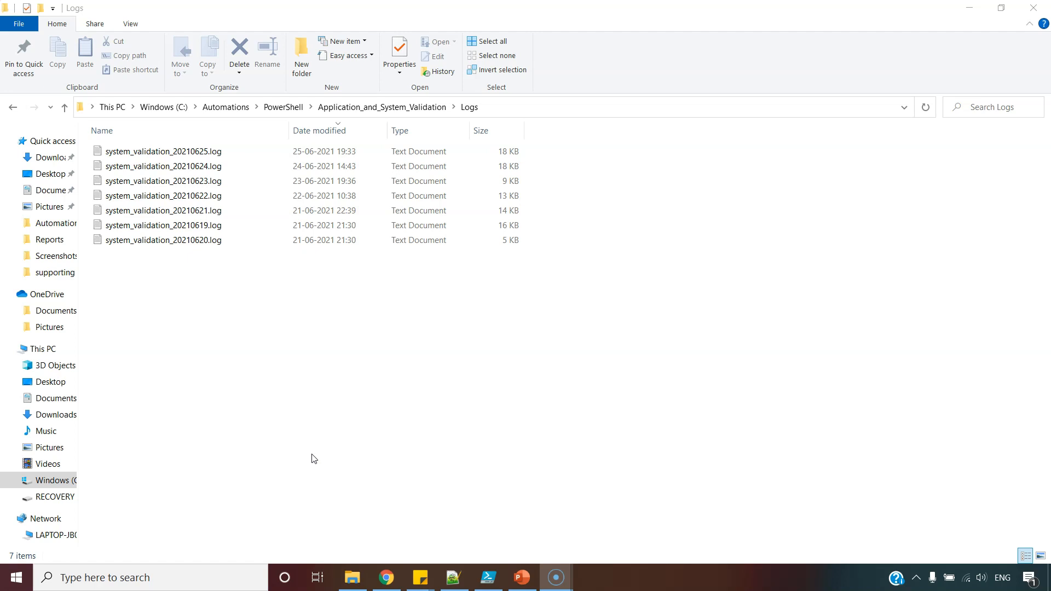
# Open system_validation_20210625.log in Notepad++ through its right-click Edit with Notepad++ option.
pyautogui.click(163, 151)
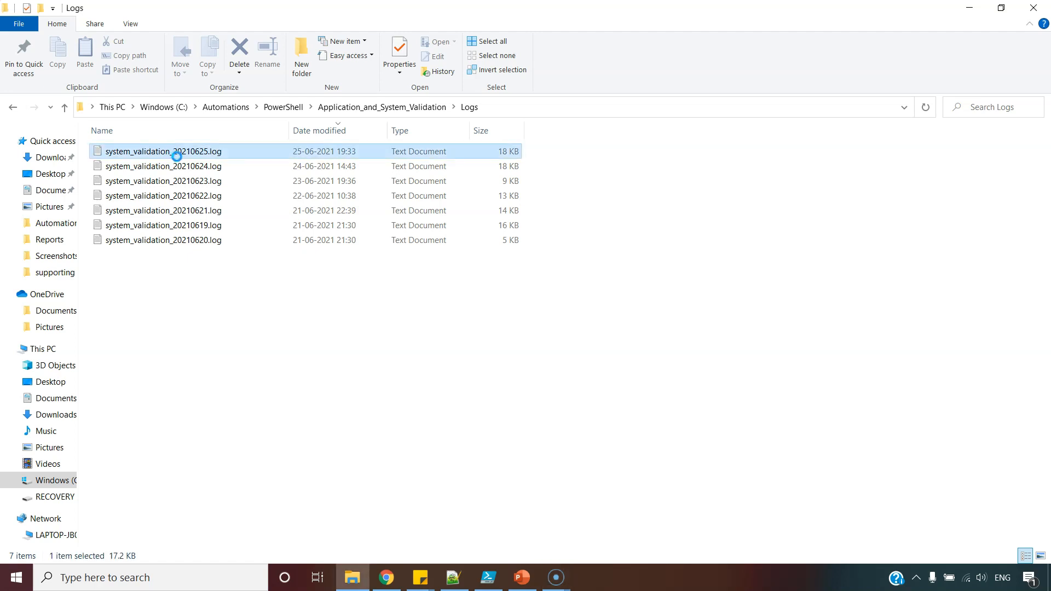
pyautogui.rightClick(163, 151)
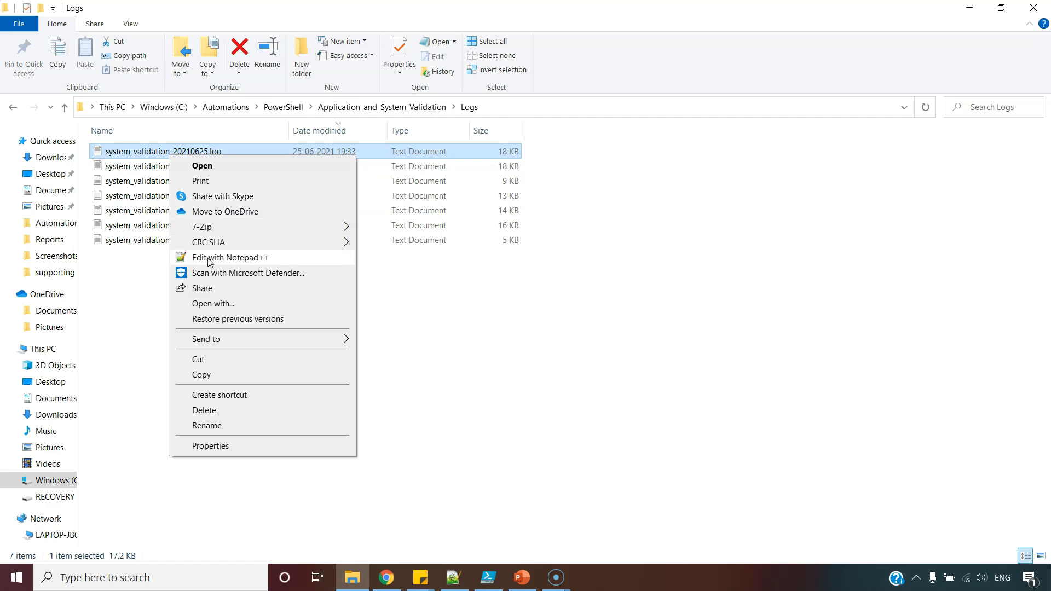
pyautogui.click(230, 257)
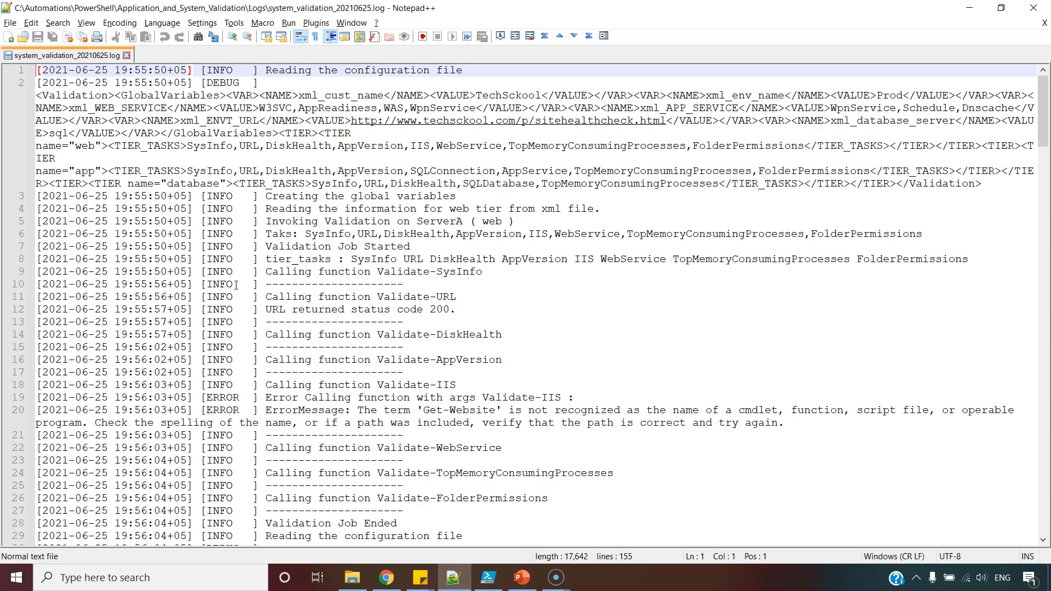
# Scroll through the log's Validate-IIS 'Get-Website' error, then switch to the PowerShell Gallery in Chrome.
pyautogui.scroll(-3)
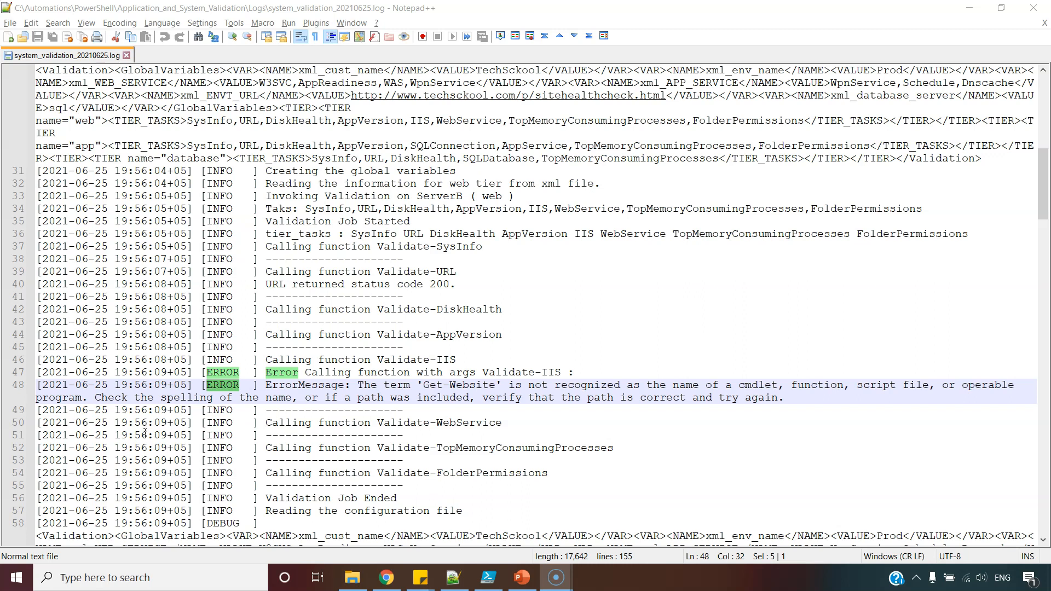
pyautogui.moveTo(308, 383)
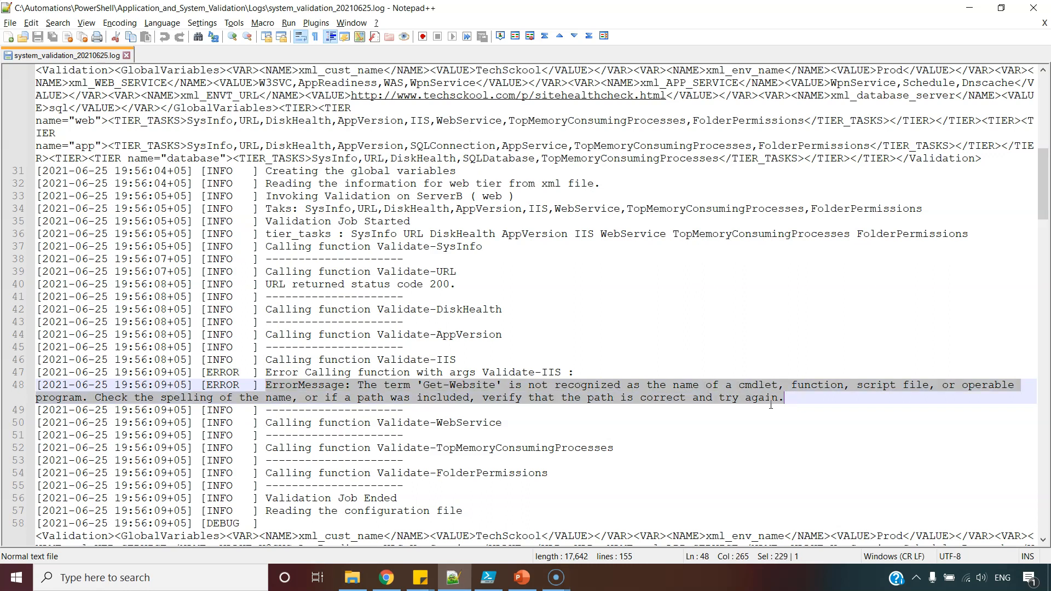
pyautogui.moveTo(486, 408)
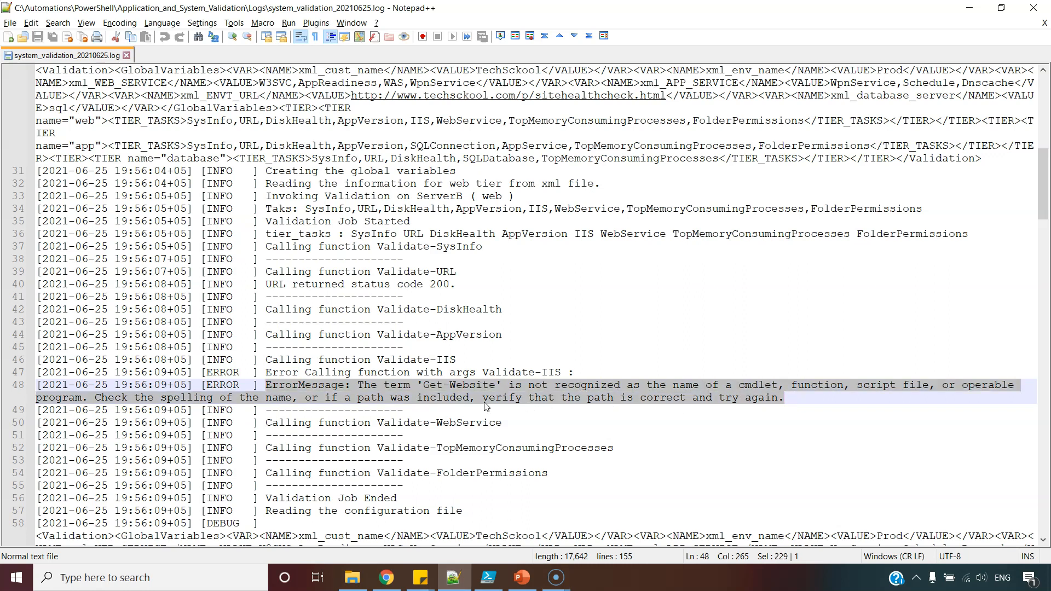
pyautogui.moveTo(332, 407)
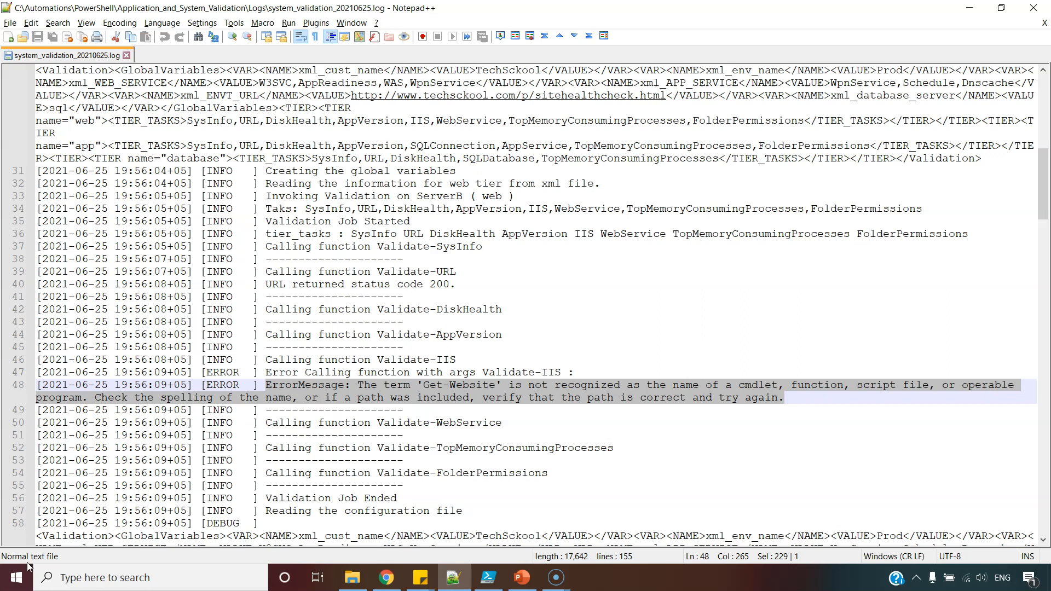
pyautogui.click(385, 577)
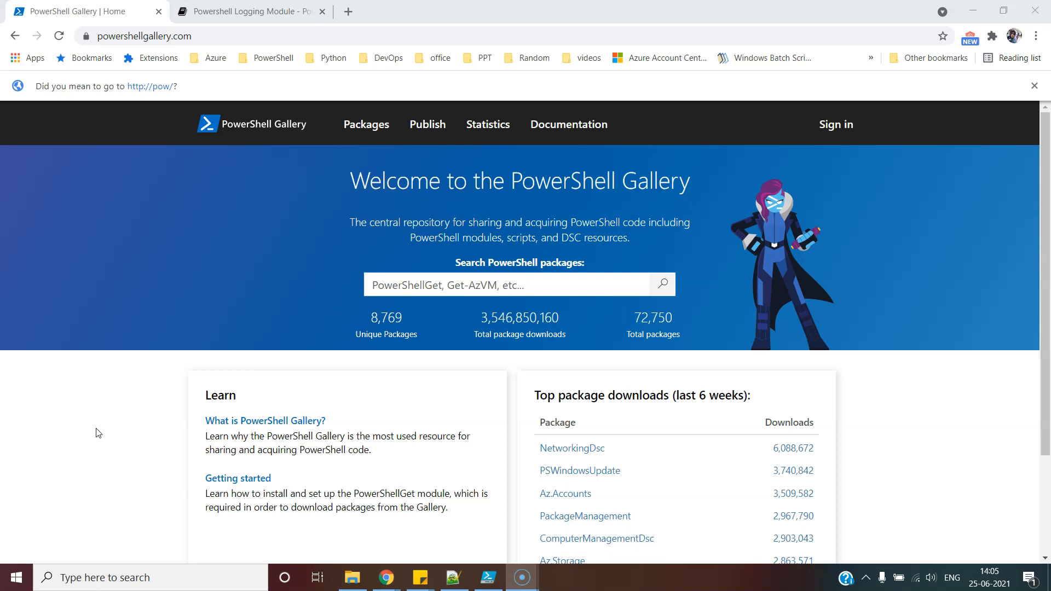
pyautogui.moveTo(117, 461)
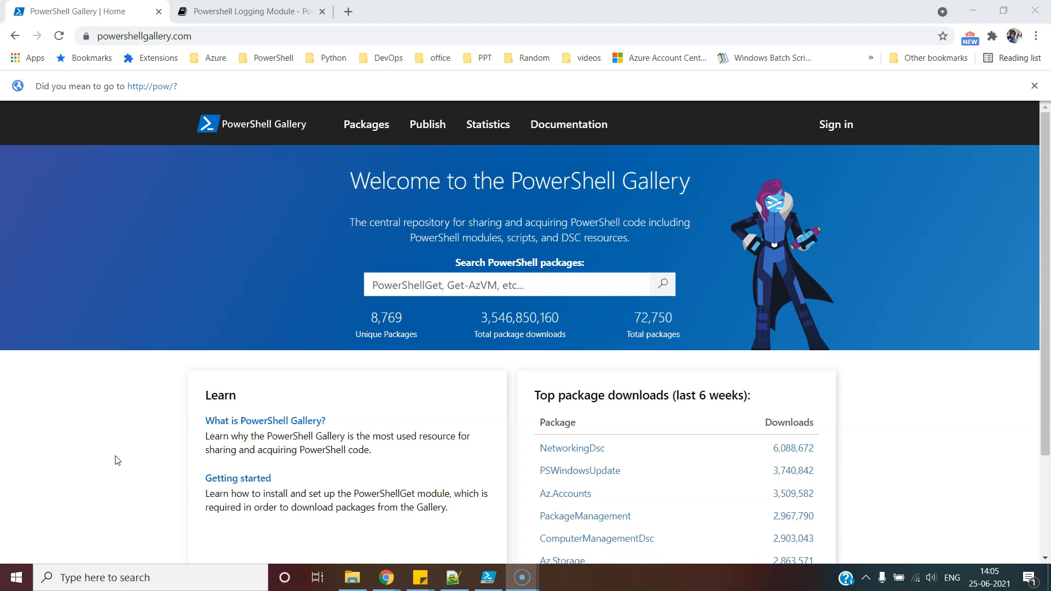
# Search the gallery for 'logging', open Logging 4.8.2, and copy 'Install-Module -Name Logging'.
pyautogui.click(505, 284)
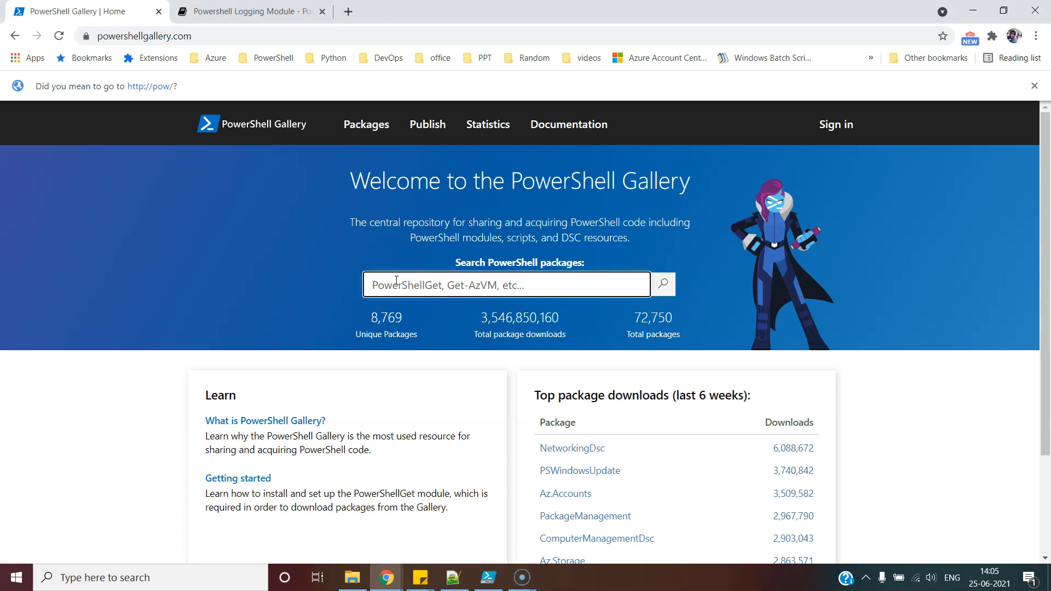
pyautogui.write('logging')
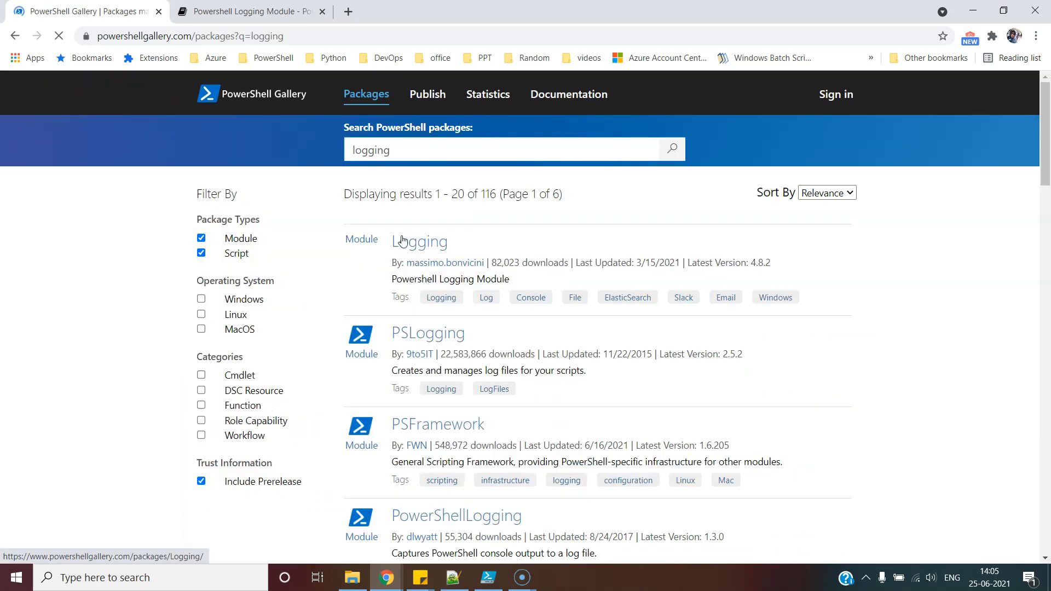
pyautogui.moveTo(419, 243)
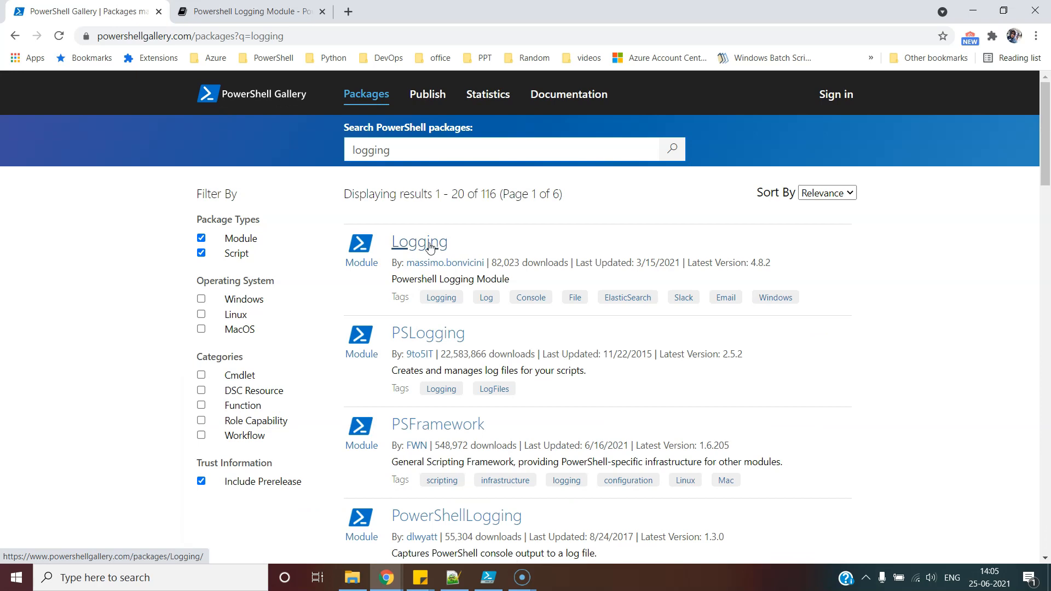
pyautogui.click(418, 242)
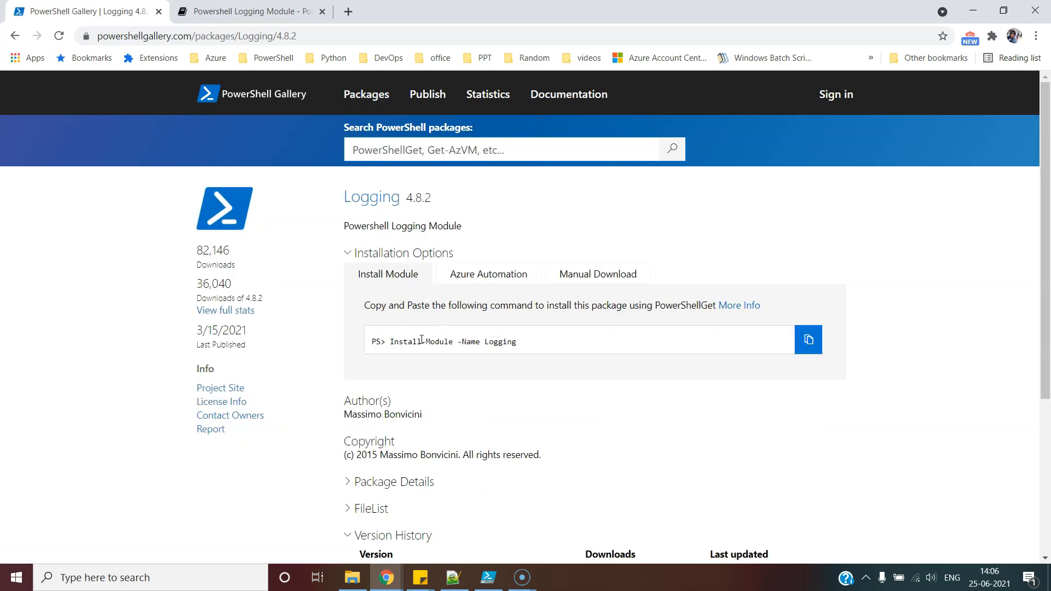
pyautogui.doubleClick(442, 341)
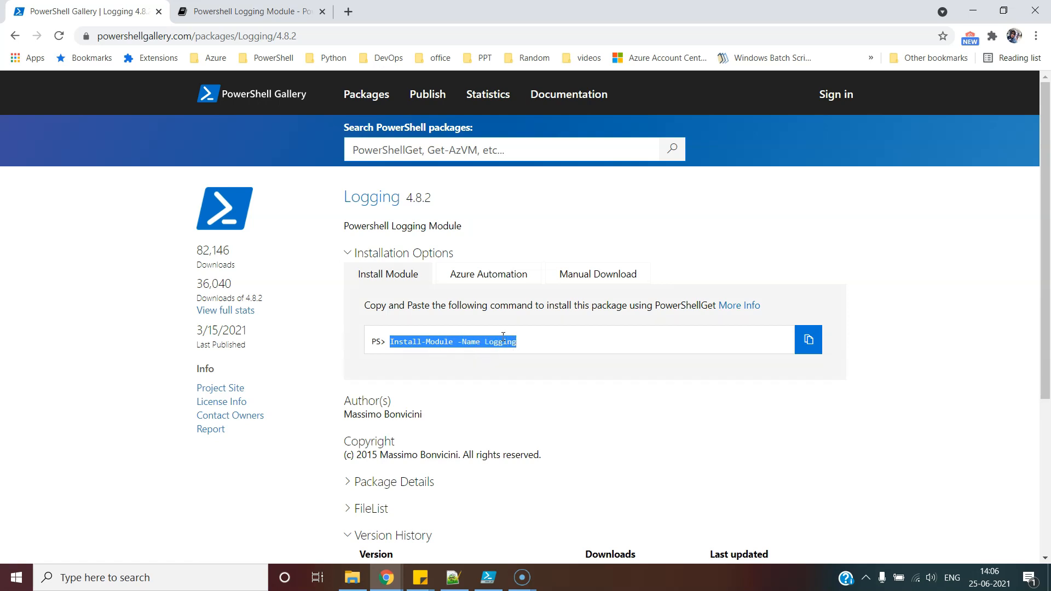
pyautogui.moveTo(516, 351)
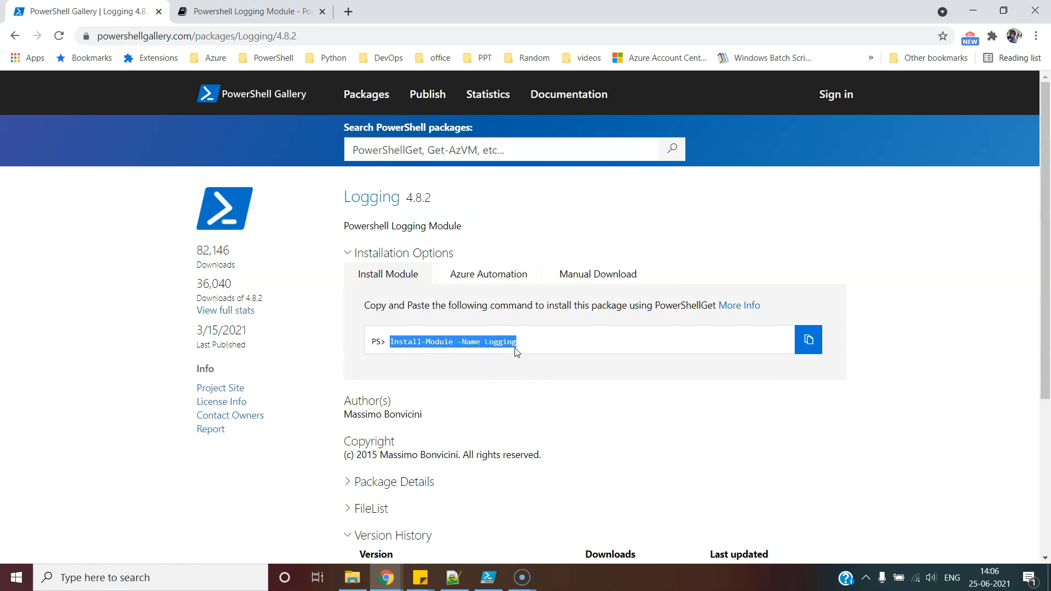
pyautogui.click(14, 577)
pyautogui.write('powers')
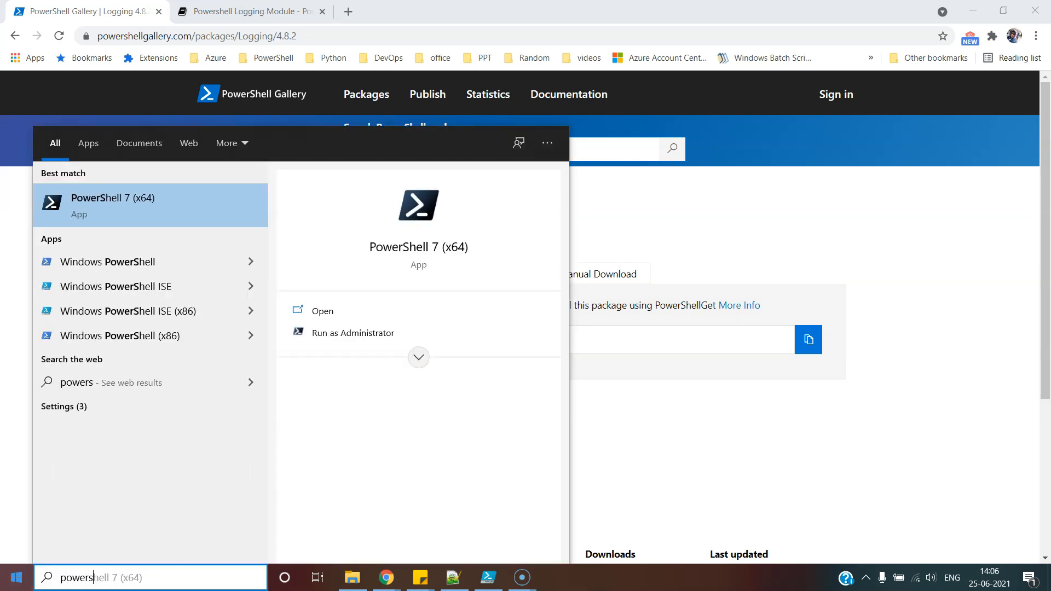
# Run Install-Module -Name Logging in admin PowerShell, which warns that 2.6.17 is already installed.
pyautogui.click(352, 333)
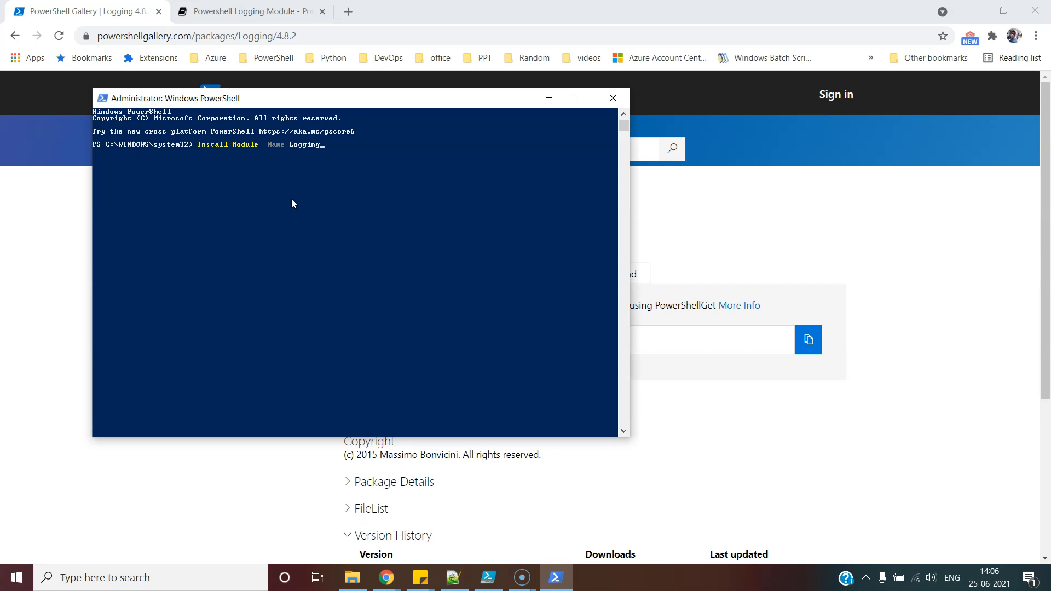
pyautogui.press('Return')
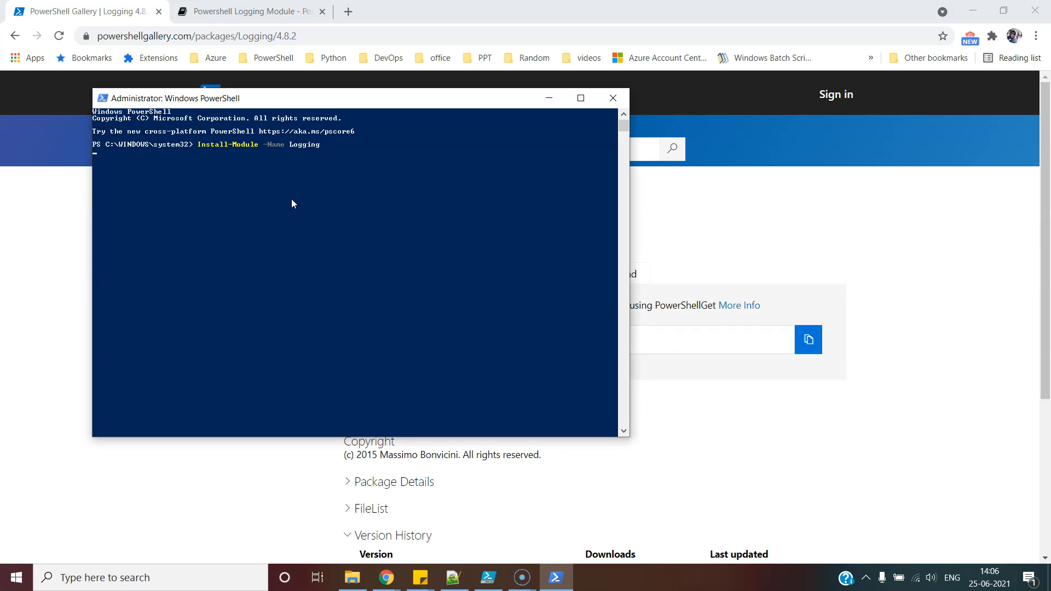
pyautogui.moveTo(317, 202)
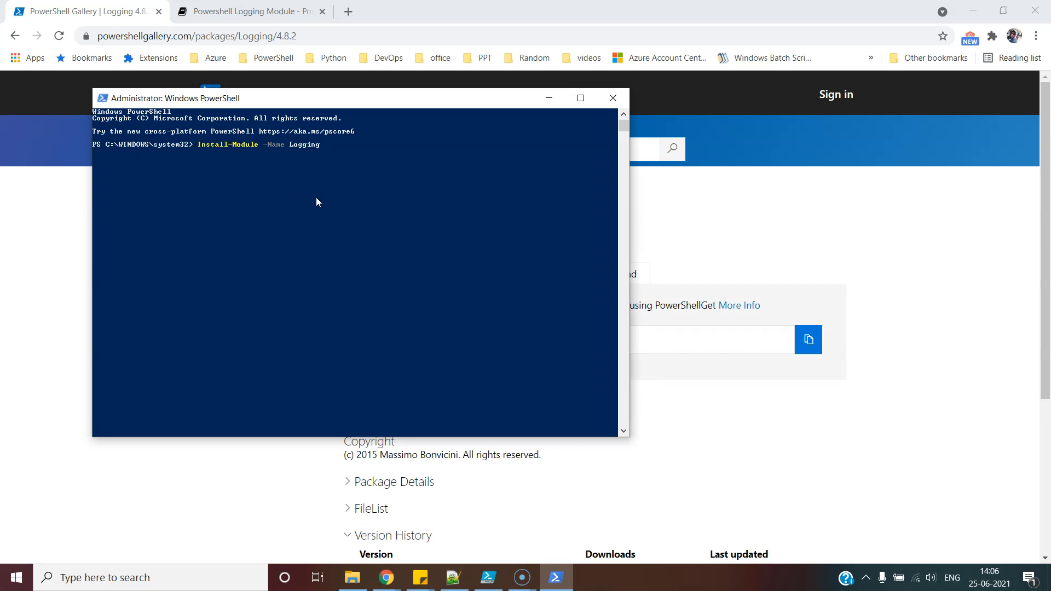
pyautogui.moveTo(329, 211)
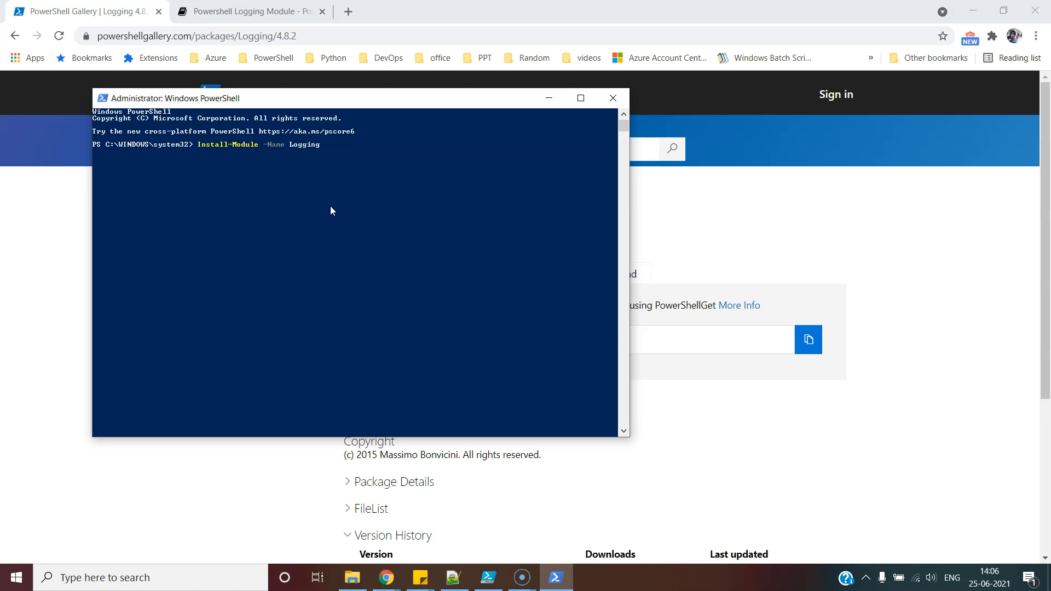
pyautogui.moveTo(291, 189)
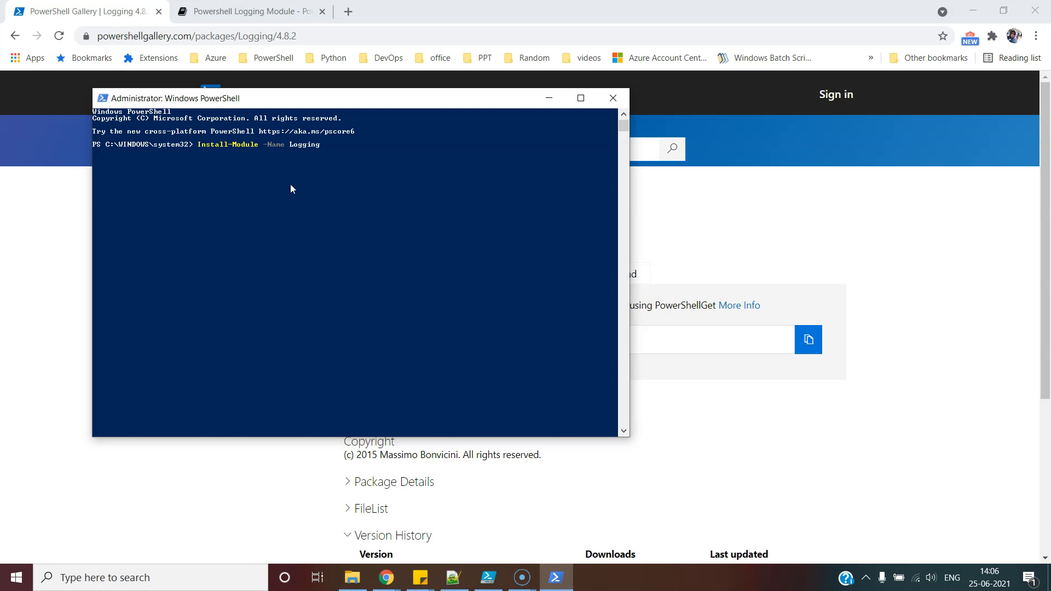
pyautogui.moveTo(328, 226)
pyautogui.write('A')
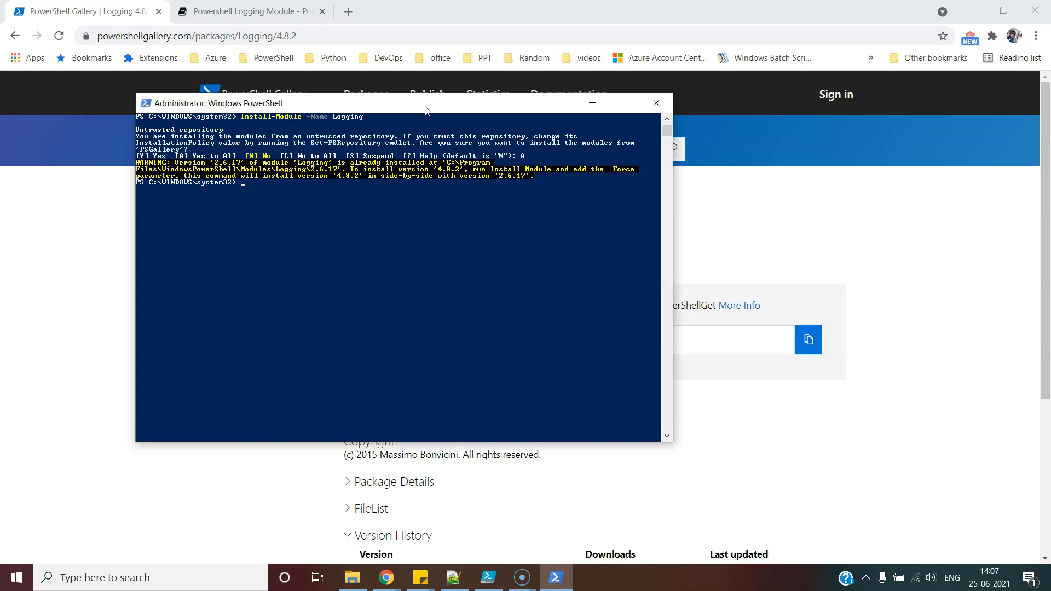
pyautogui.moveTo(534, 95)
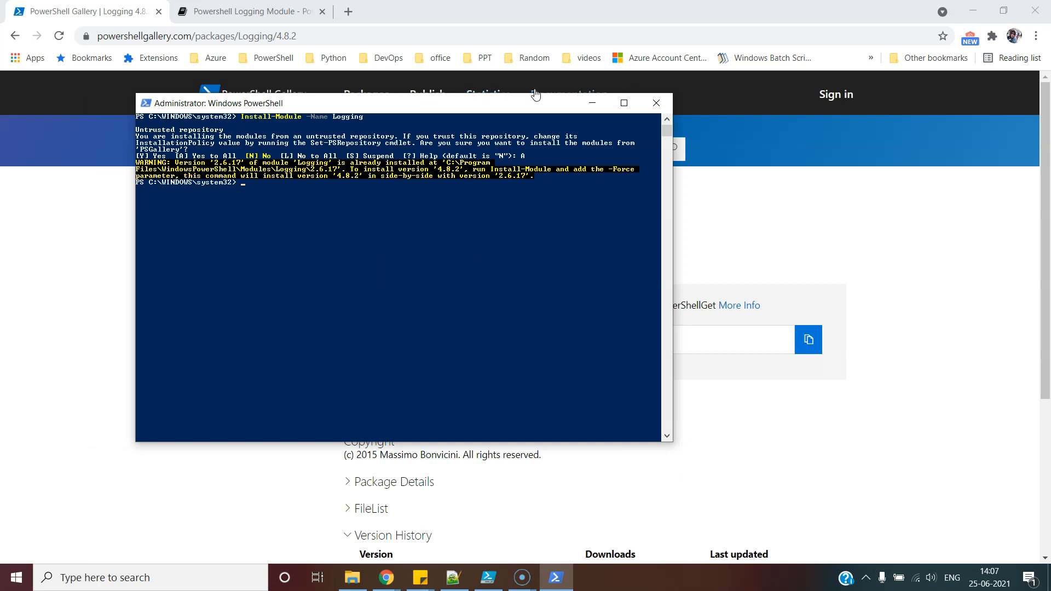
pyautogui.click(656, 103)
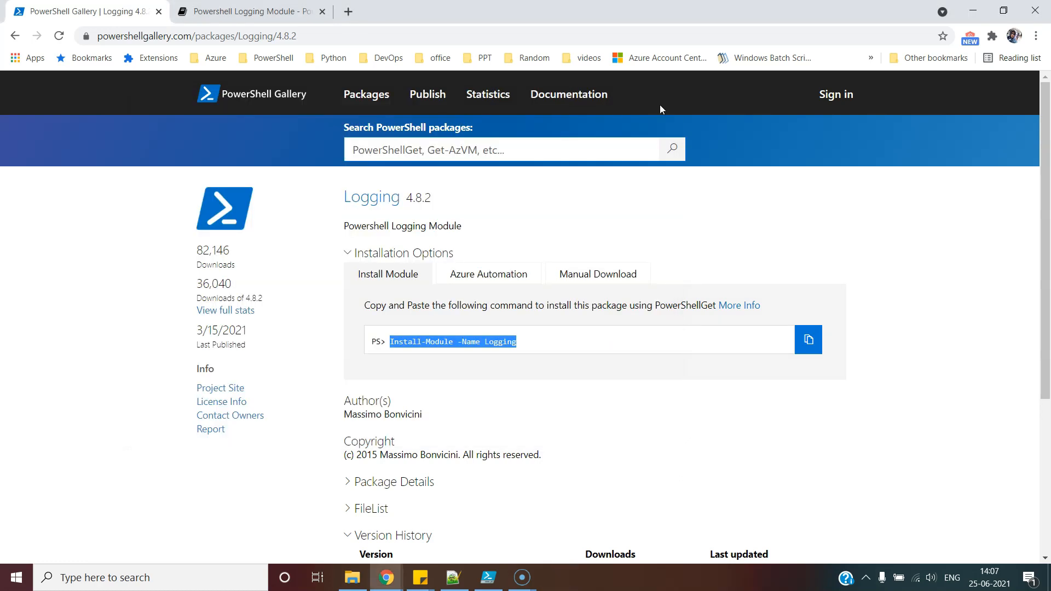
# Open the Logging module's Project Site, the EsOsO/Logging GitHub wiki.
pyautogui.click(513, 342)
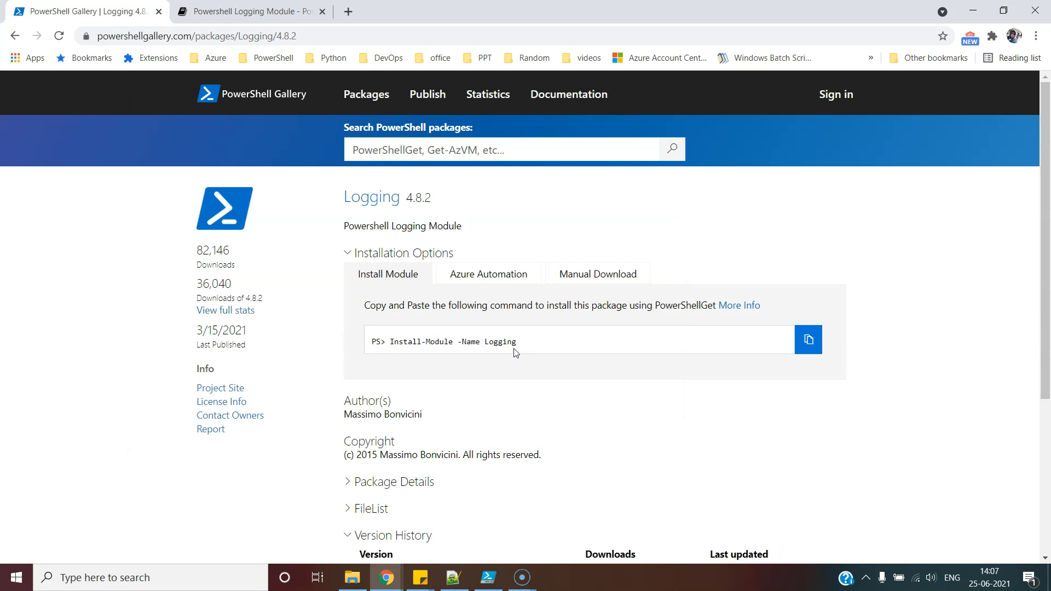
pyautogui.scroll(-3)
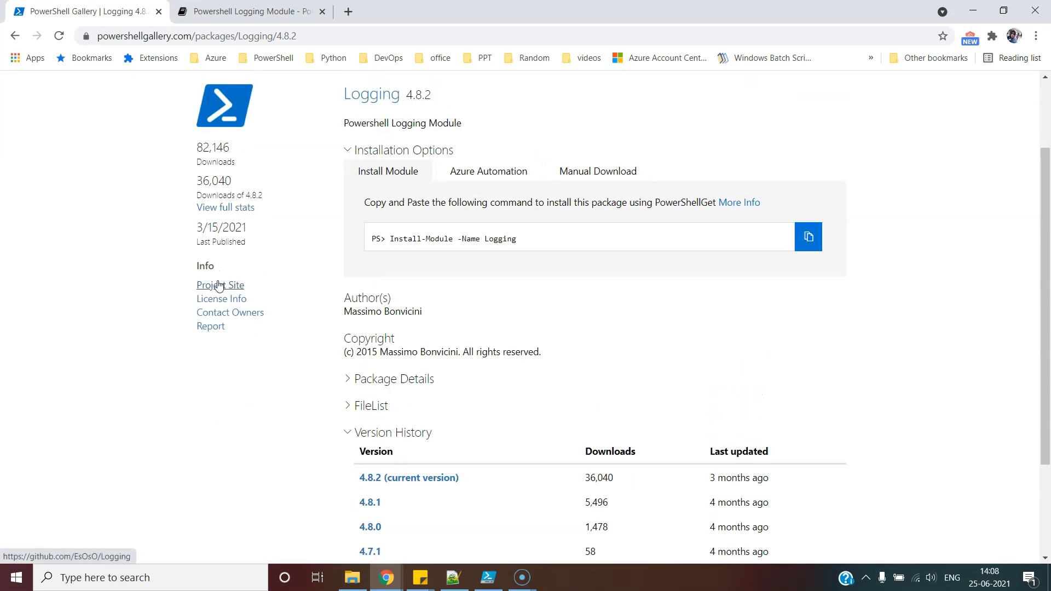
pyautogui.click(220, 285)
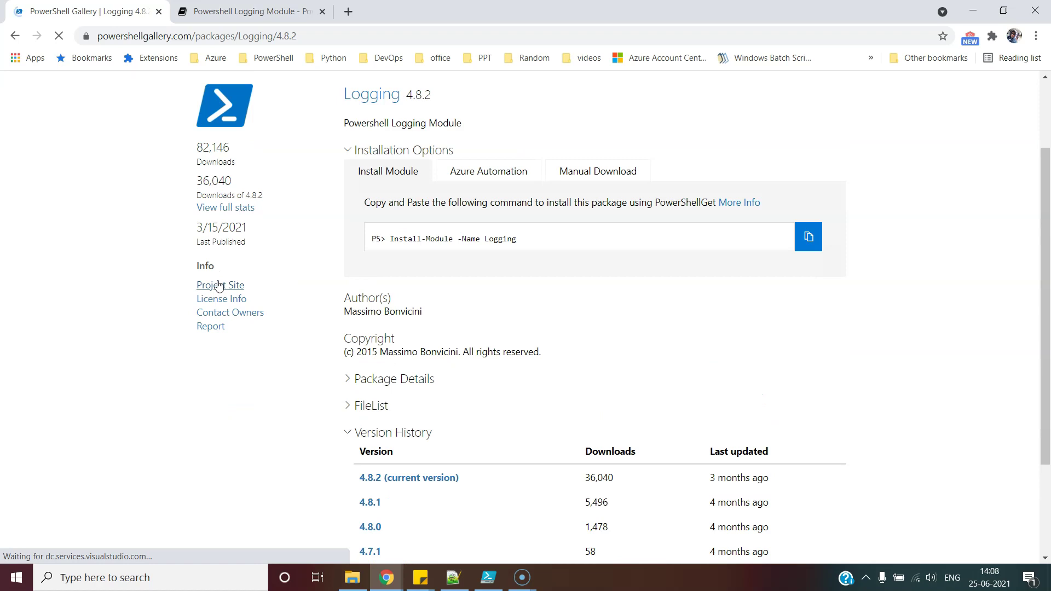
pyautogui.click(221, 285)
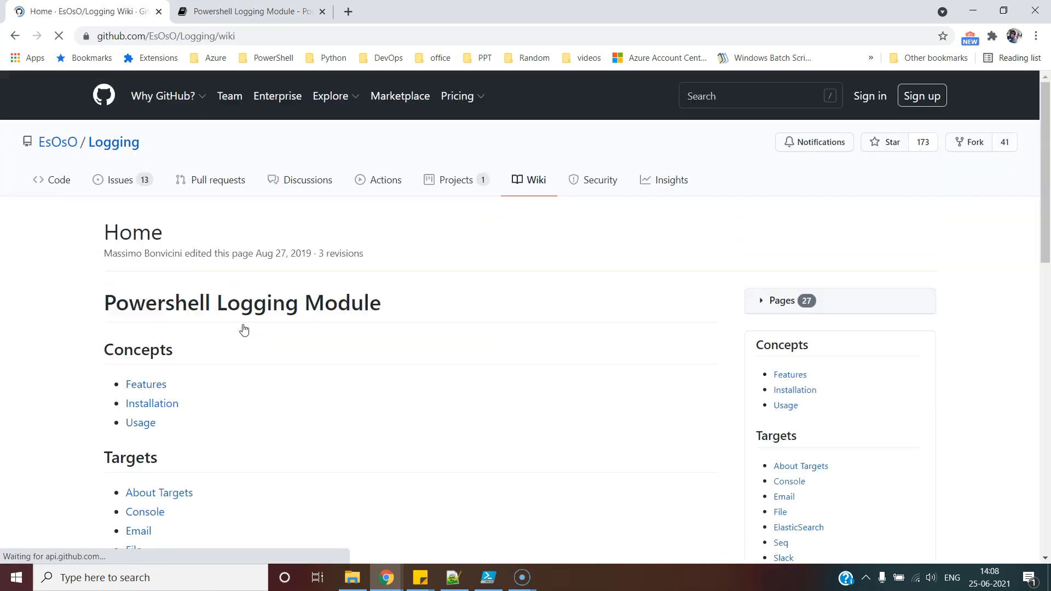
# Scroll the Logging module's Read the Docs page down to the TL;DR usage example.
pyautogui.scroll(-3)
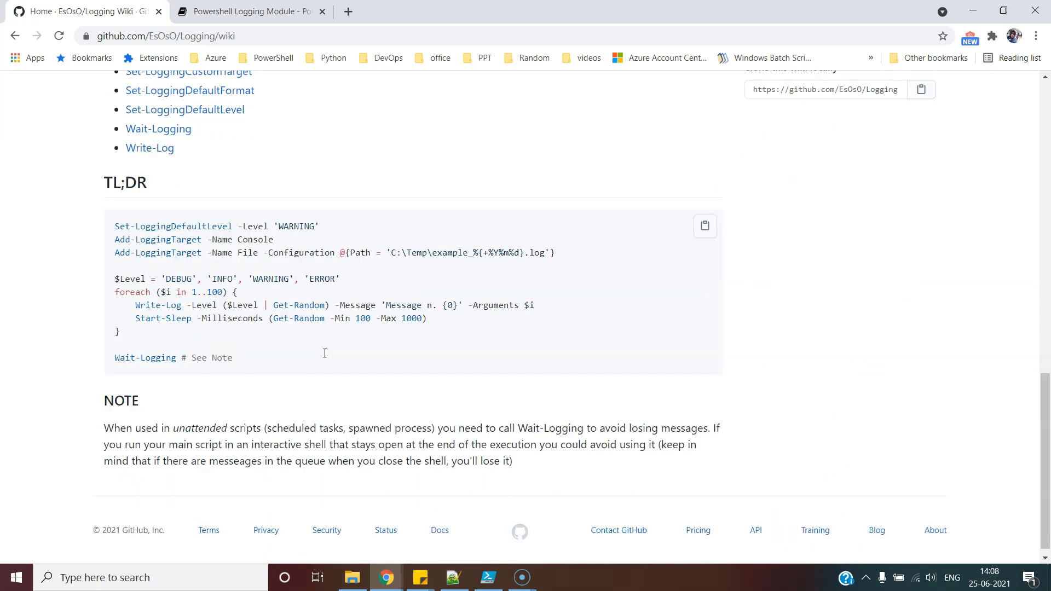
pyautogui.click(249, 12)
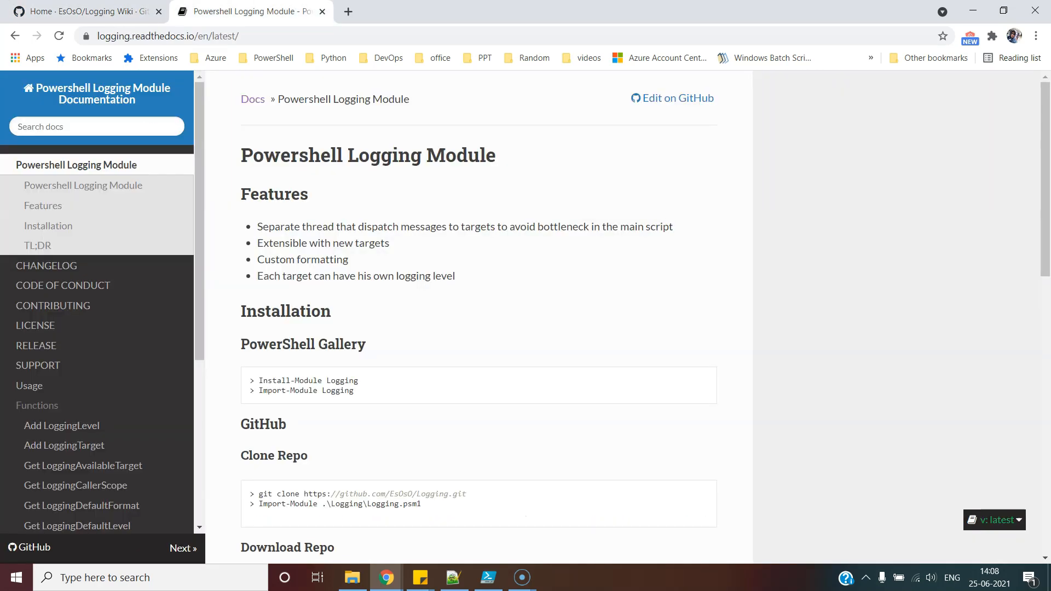
pyautogui.moveTo(357, 316)
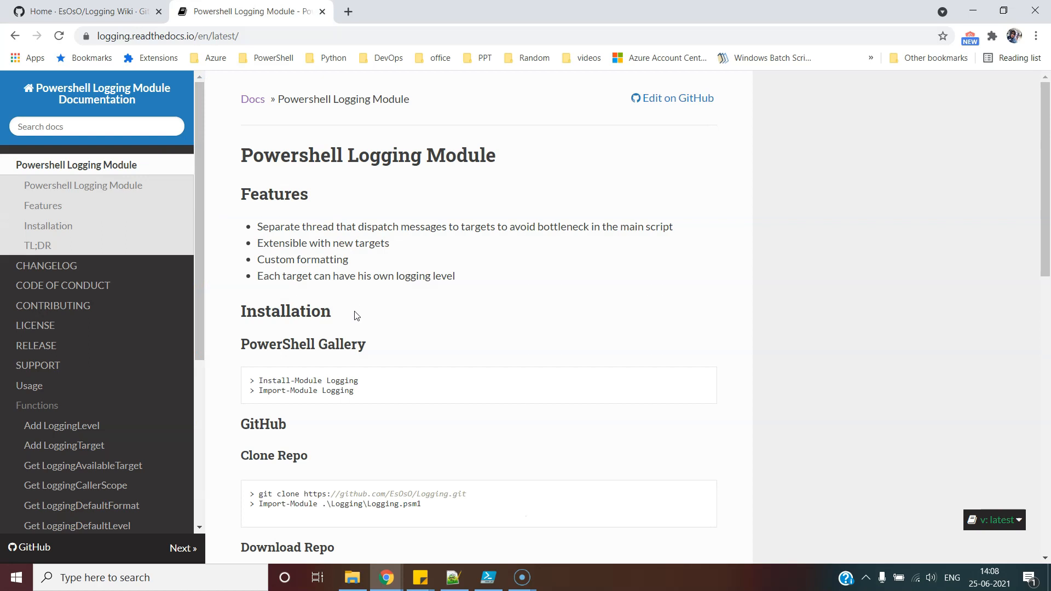
pyautogui.scroll(-3)
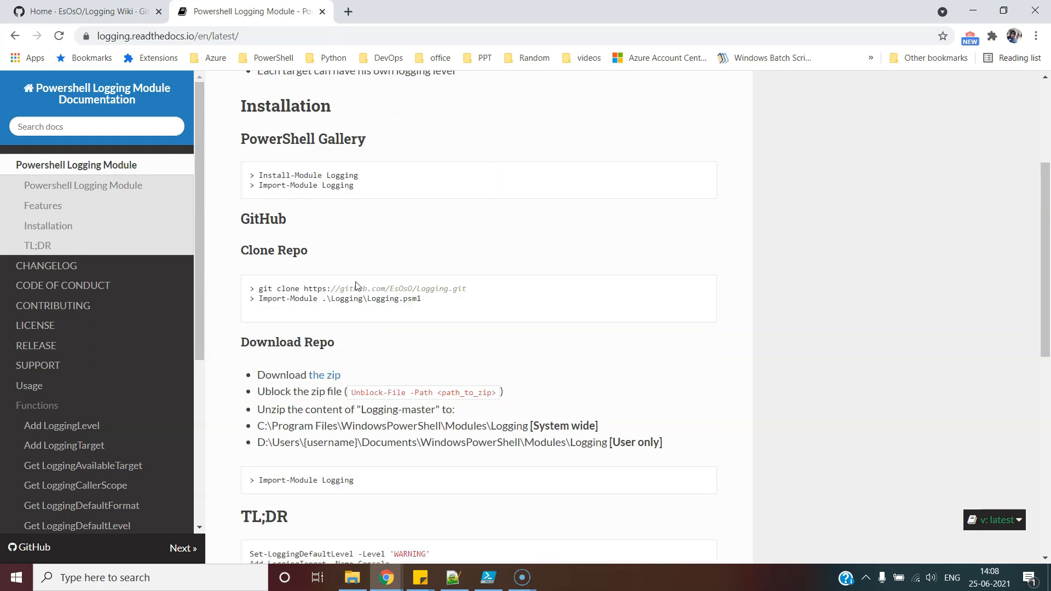
pyautogui.moveTo(405, 193)
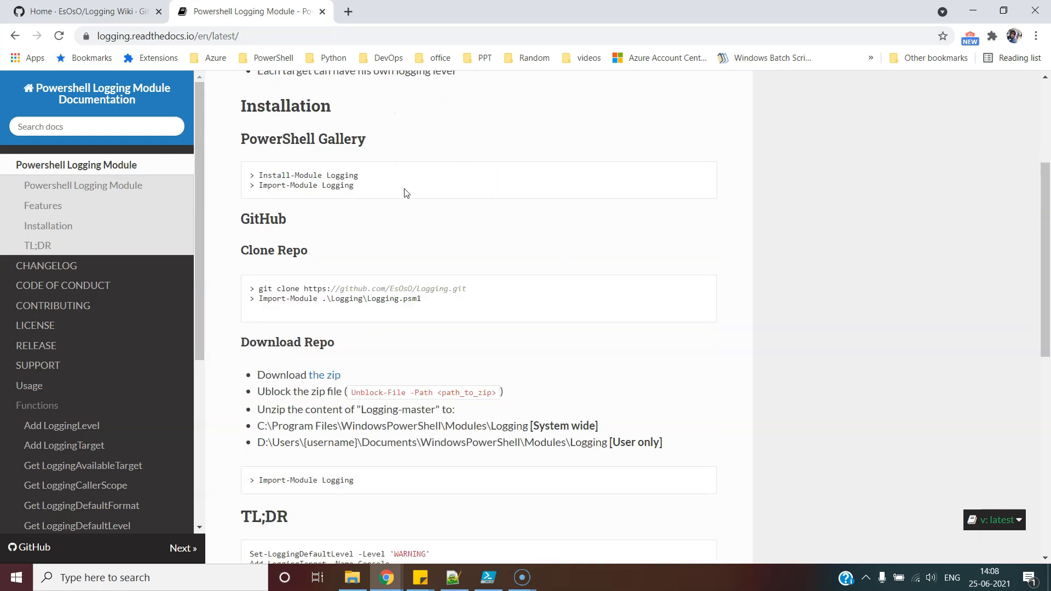
pyautogui.scroll(-3)
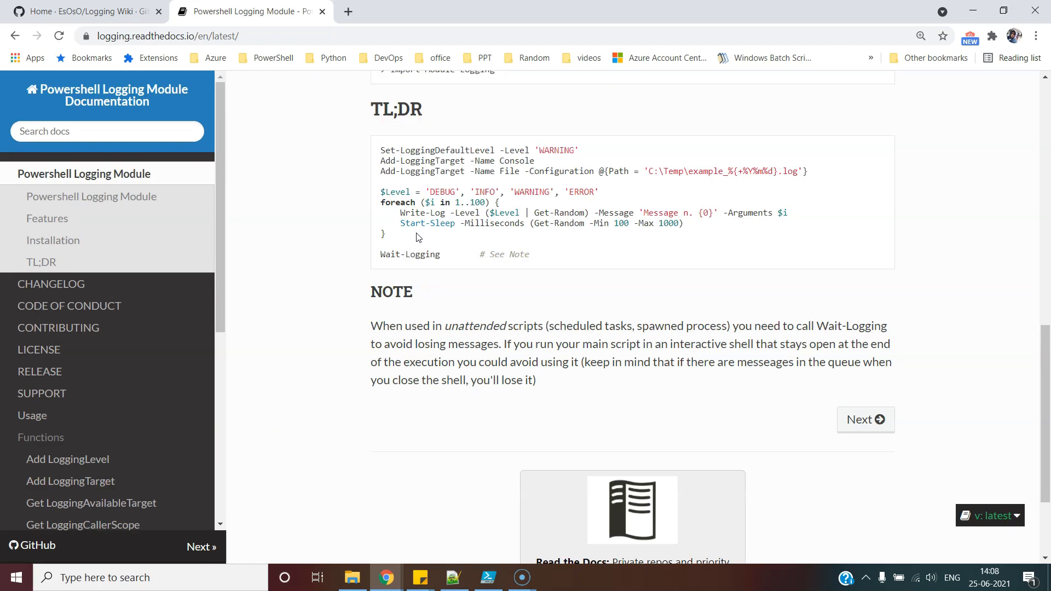
pyautogui.moveTo(459, 251)
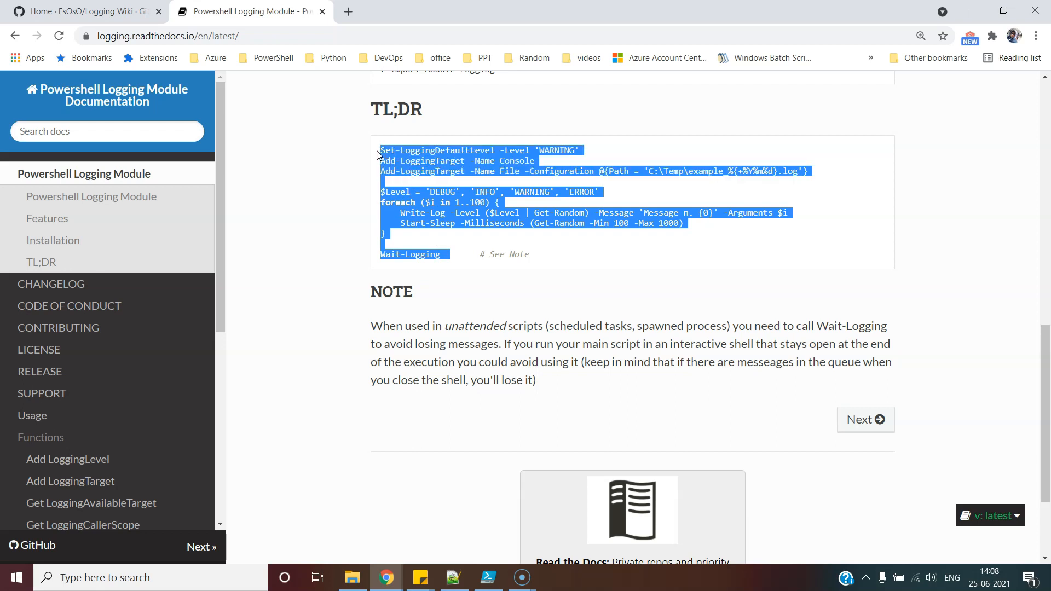
pyautogui.click(437, 161)
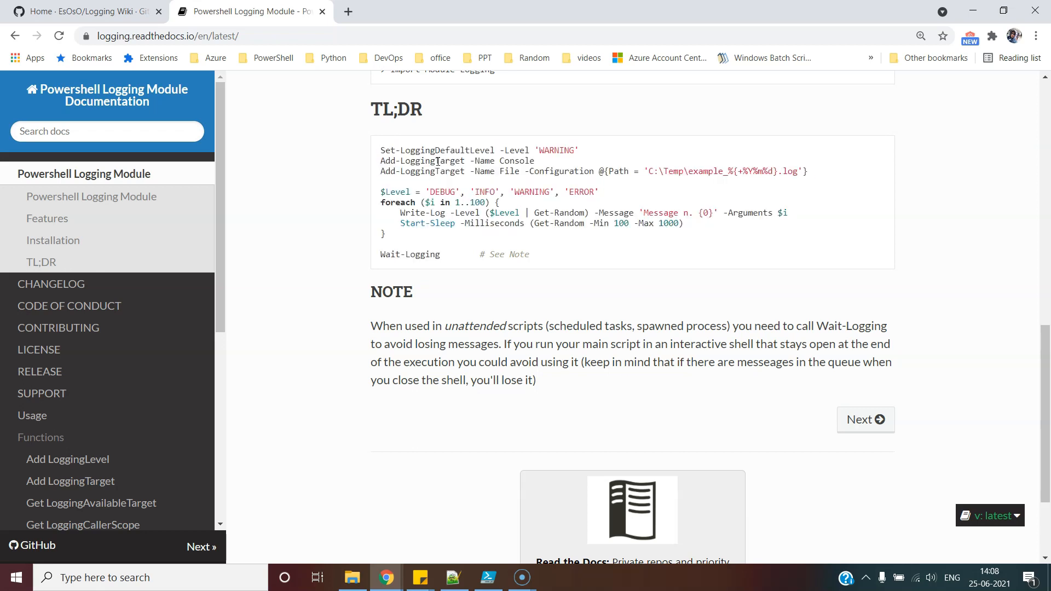
pyautogui.scroll(-3)
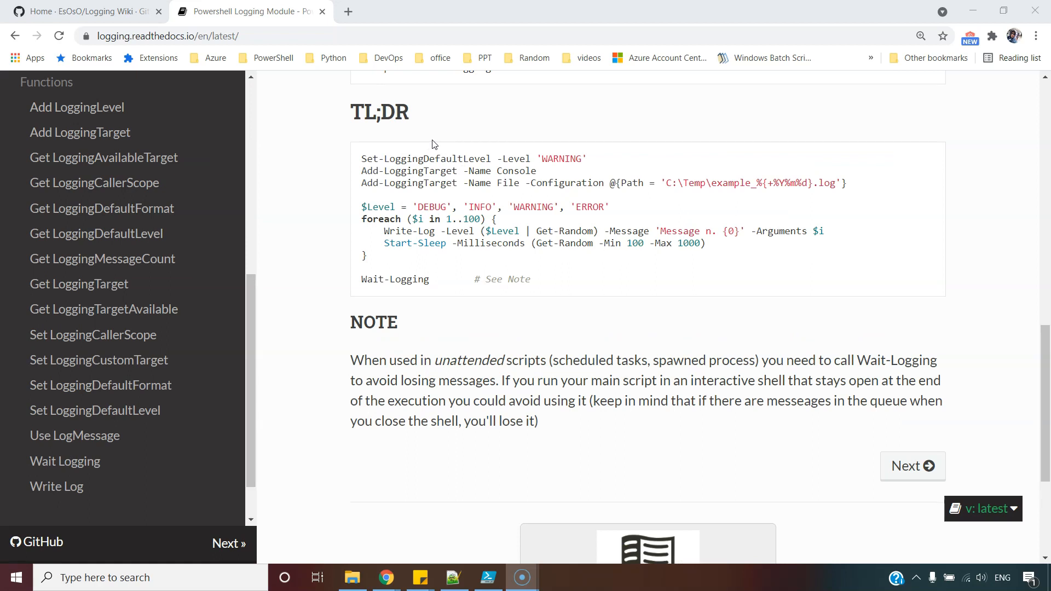
pyautogui.moveTo(462, 159)
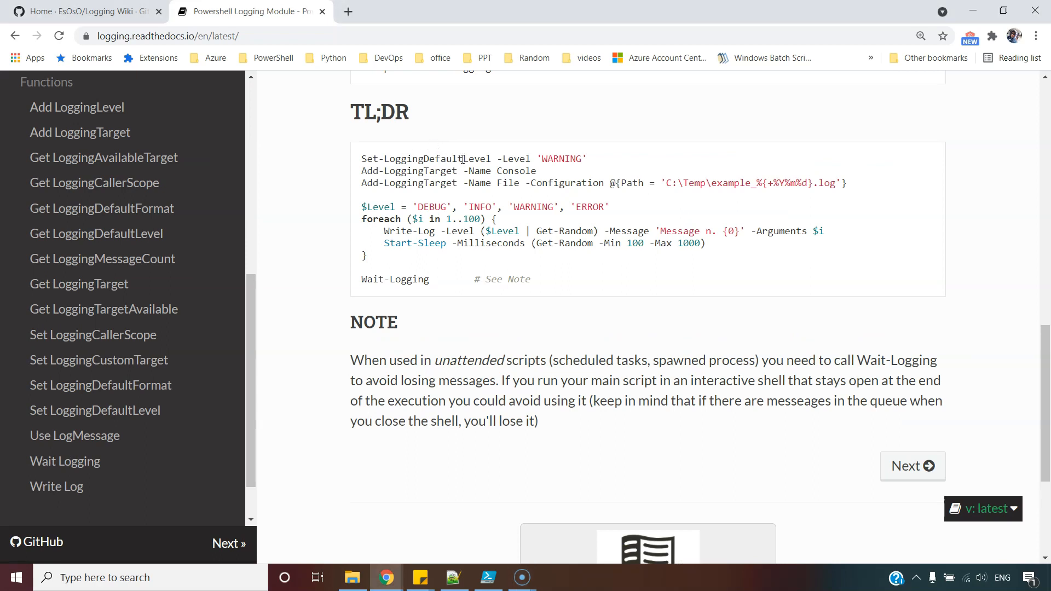
pyautogui.doubleClick(589, 207)
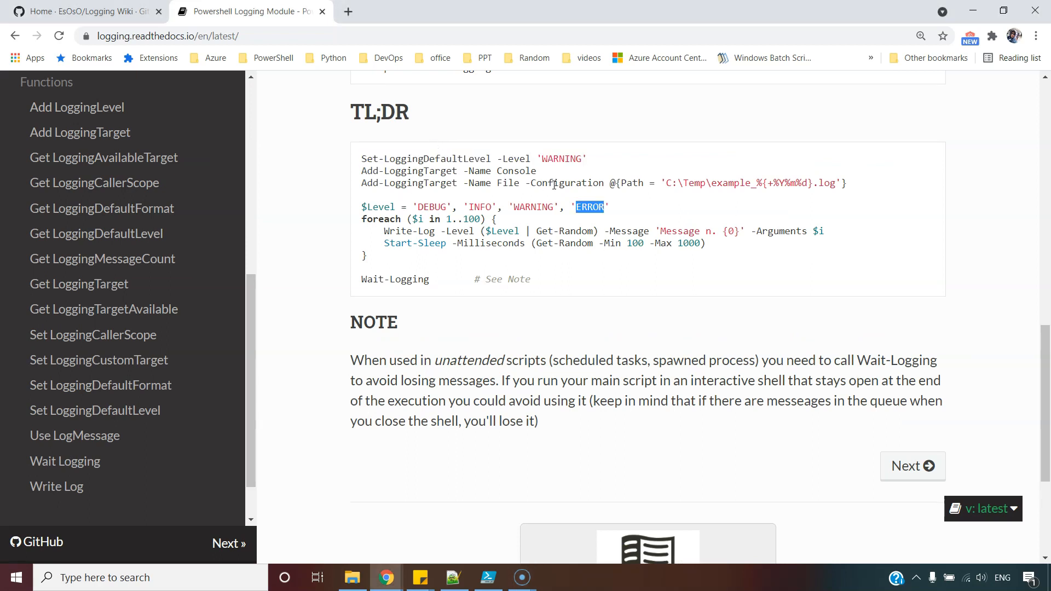
pyautogui.moveTo(480, 183)
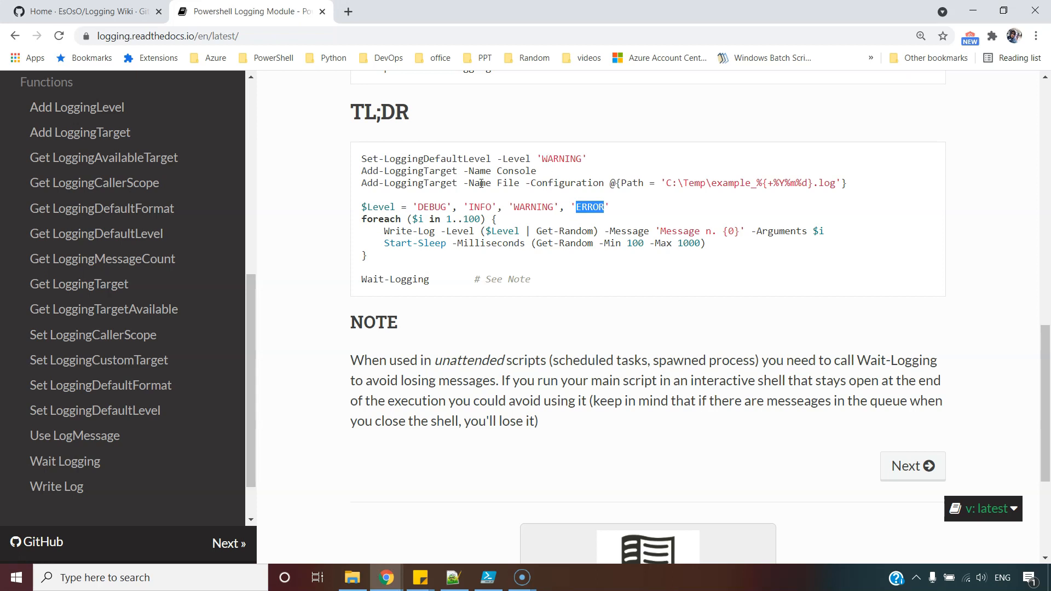
pyautogui.moveTo(464, 186)
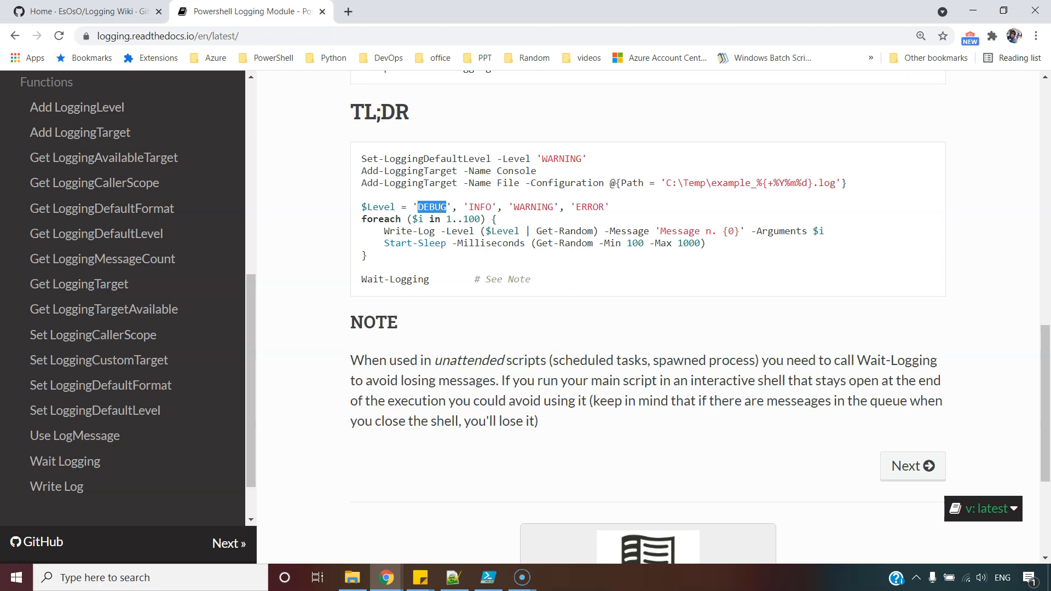
pyautogui.doubleClick(534, 206)
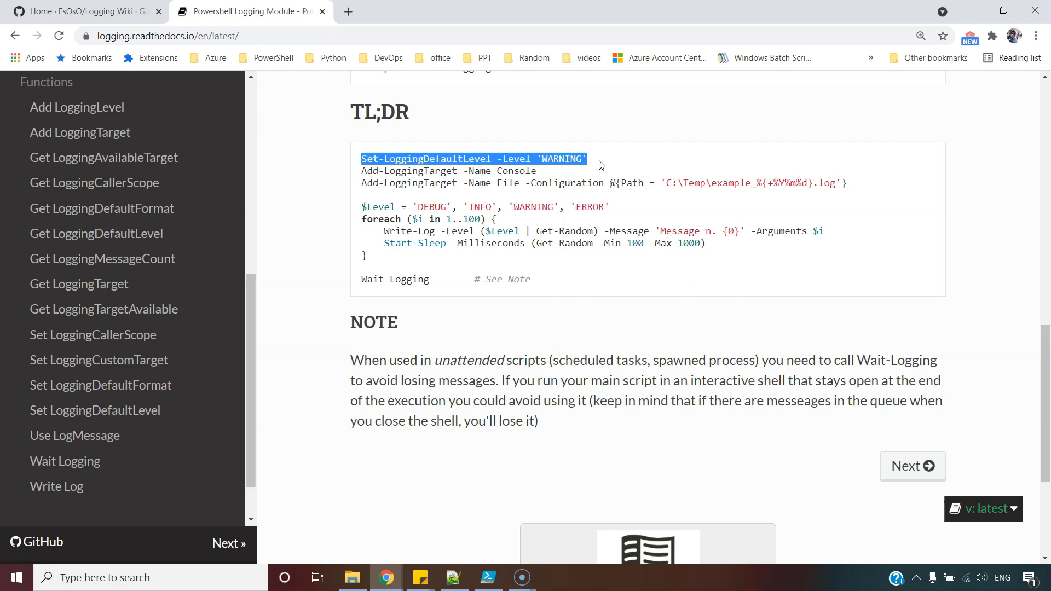
pyautogui.click(573, 176)
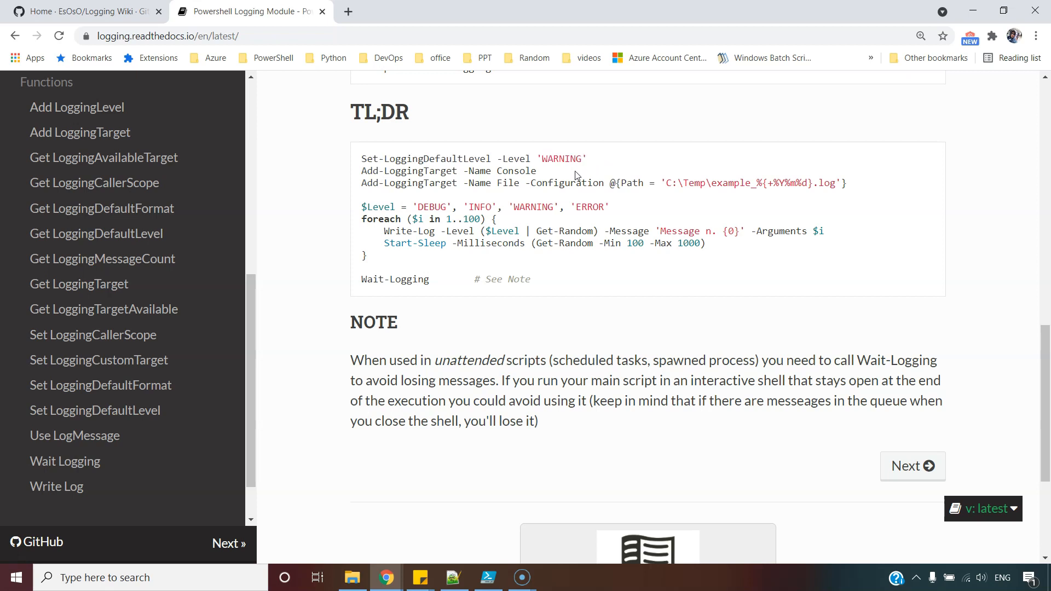
pyautogui.moveTo(363, 159)
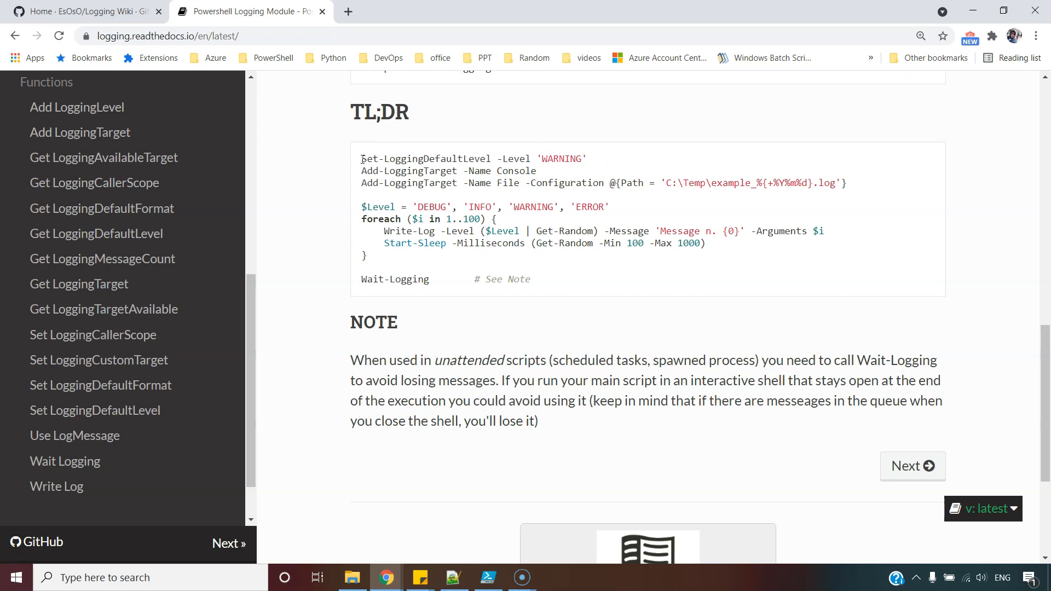
pyautogui.doubleClick(427, 159)
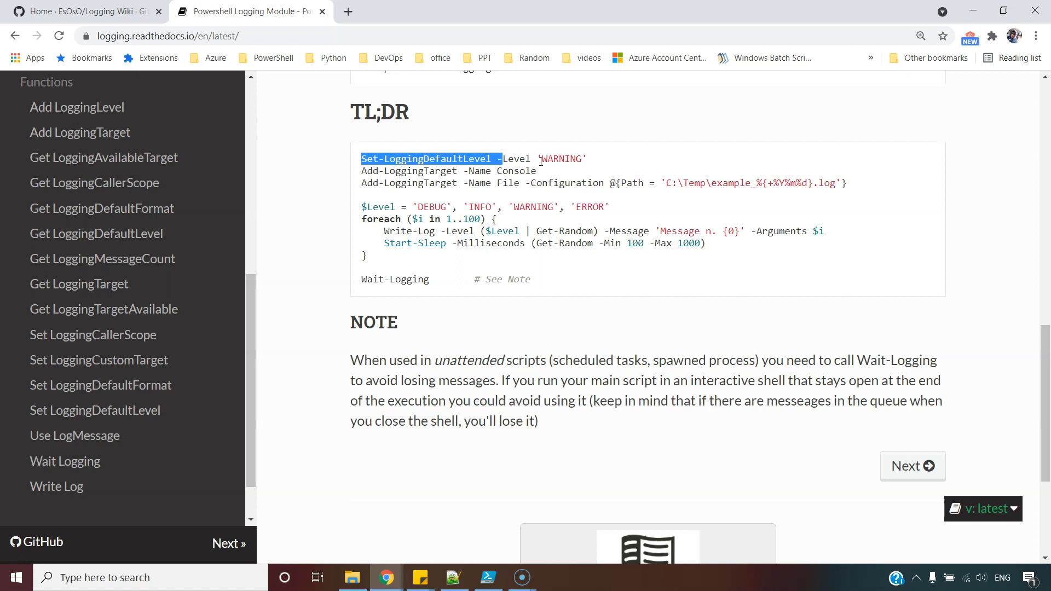
pyautogui.doubleClick(561, 159)
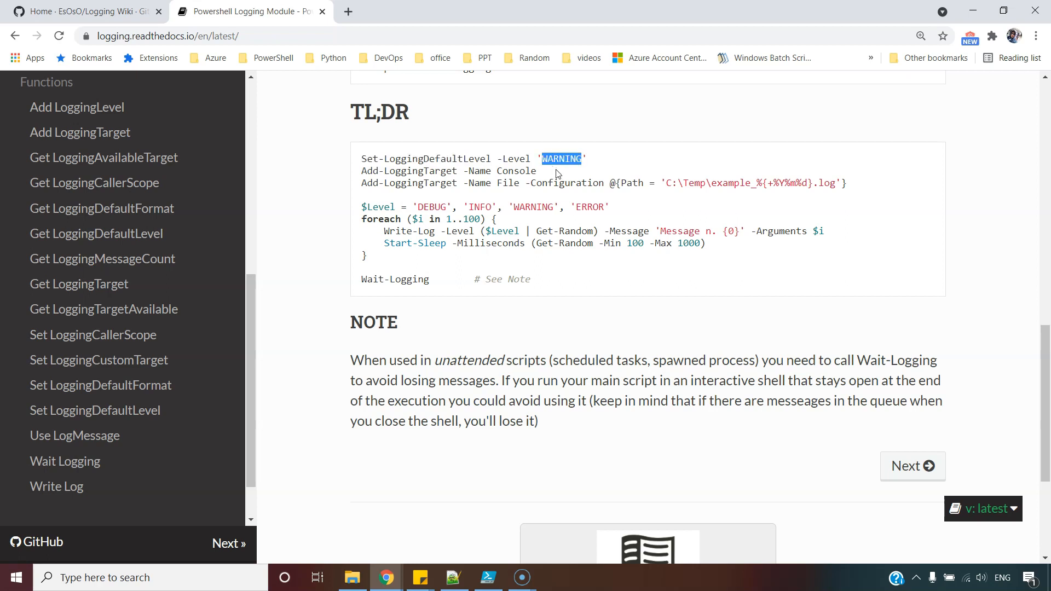
pyautogui.moveTo(486, 196)
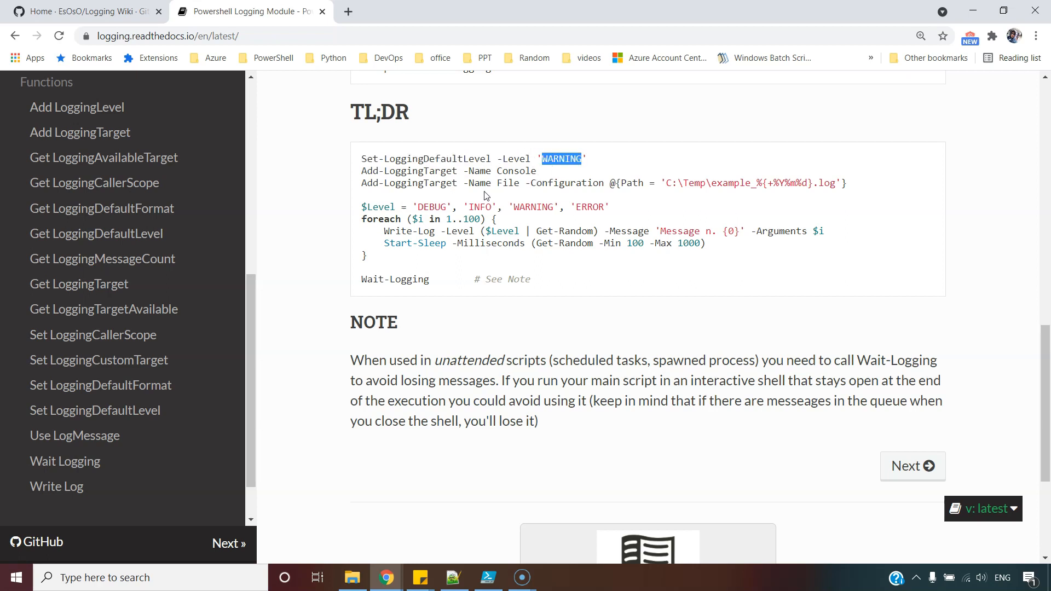
pyautogui.moveTo(367, 169)
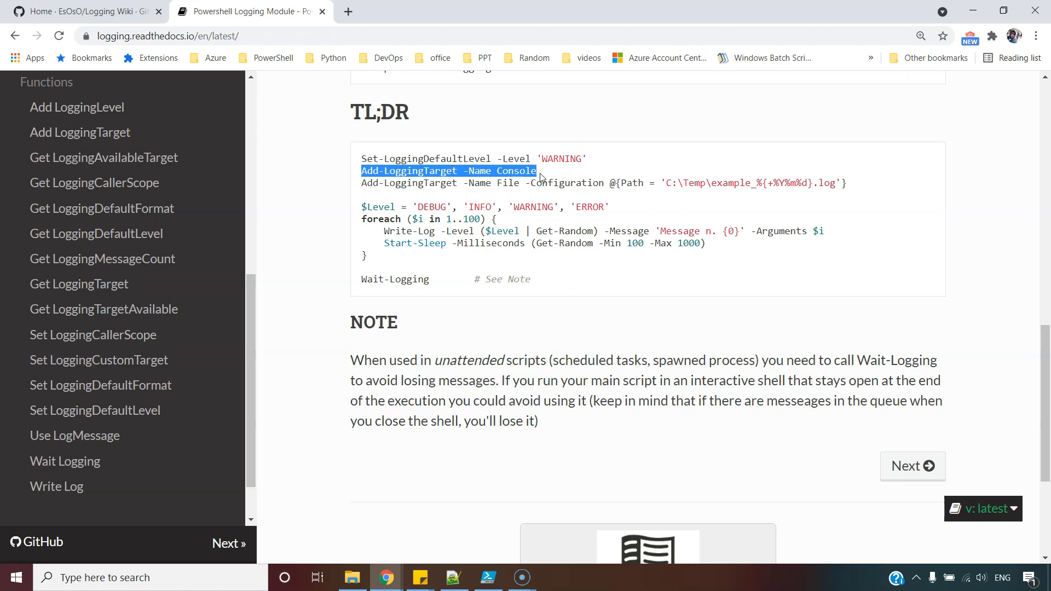
pyautogui.click(400, 195)
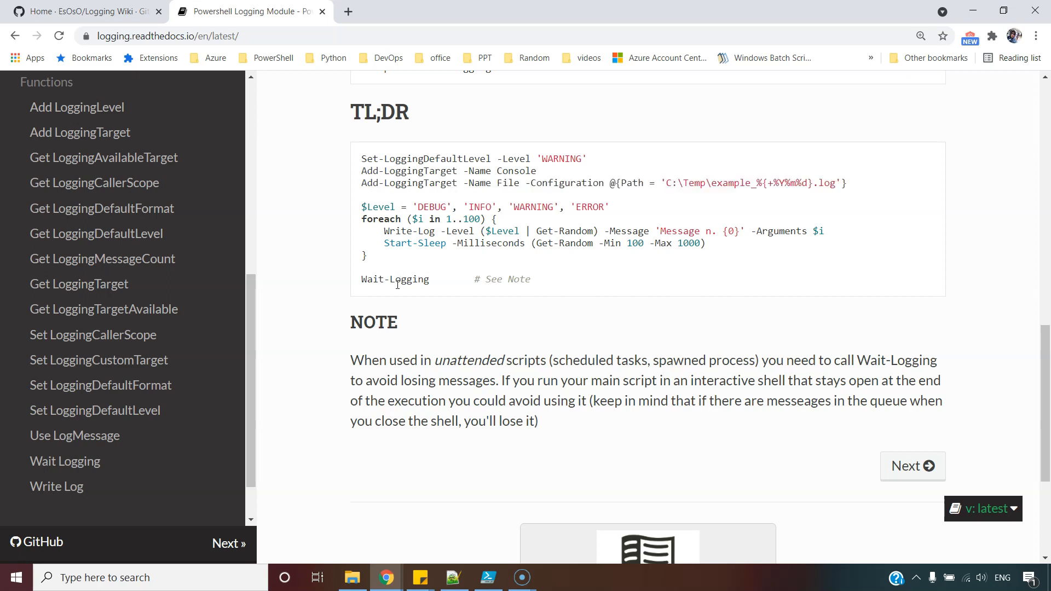
# Highlight Write-Log, its -Level parameter, and Wait-Logging in the TL;DR example.
pyautogui.doubleClick(384, 231)
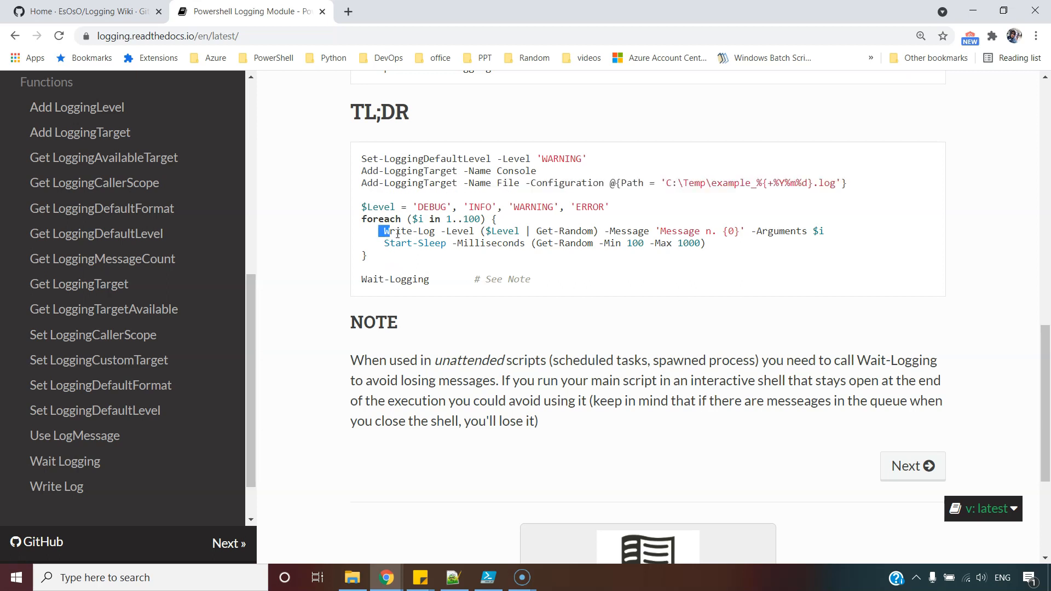
pyautogui.doubleClick(408, 230)
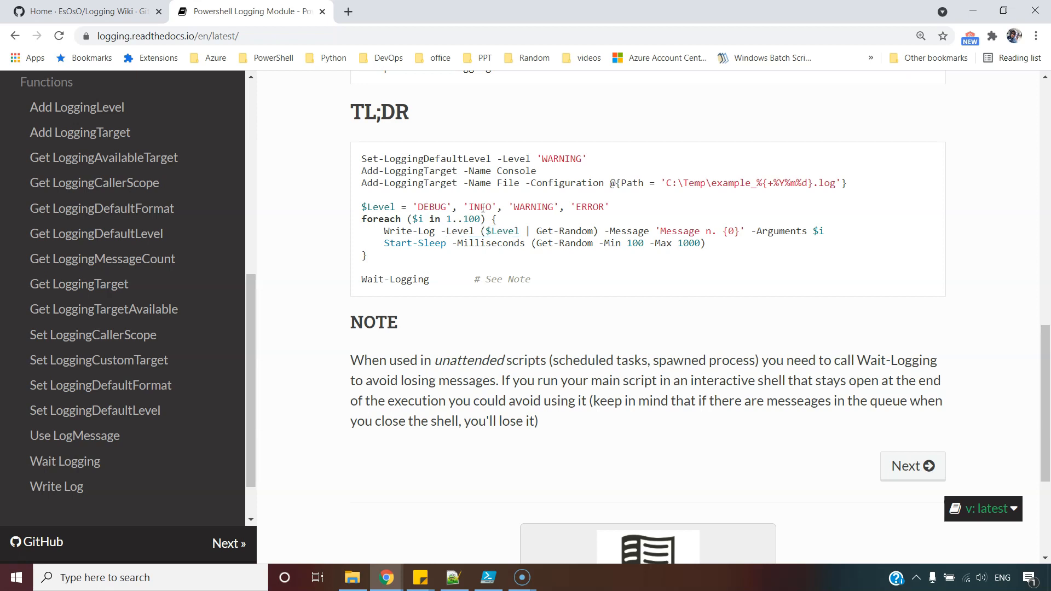
pyautogui.moveTo(550, 230)
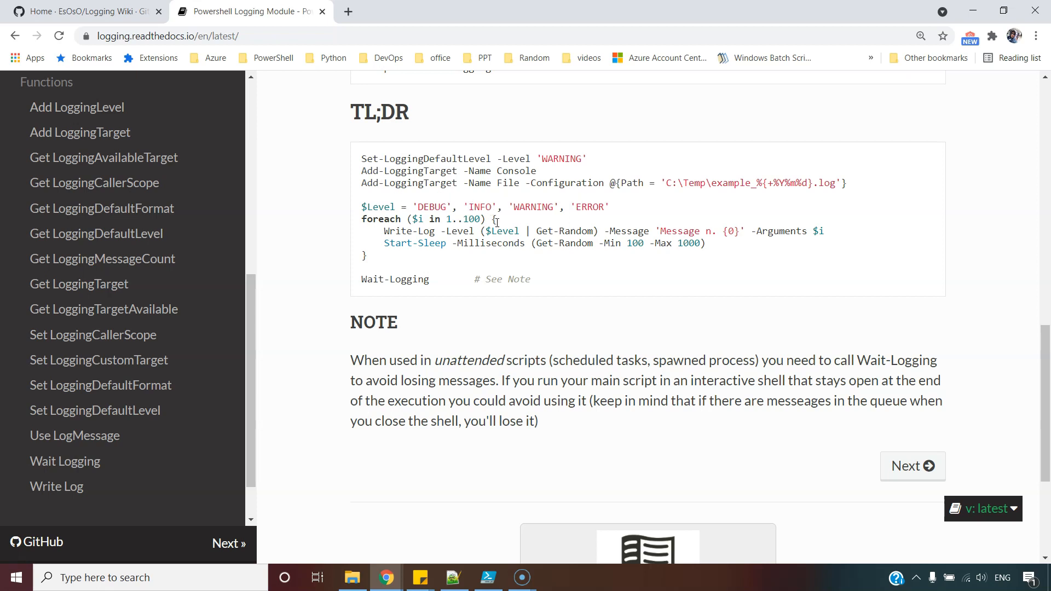
pyautogui.doubleClick(457, 231)
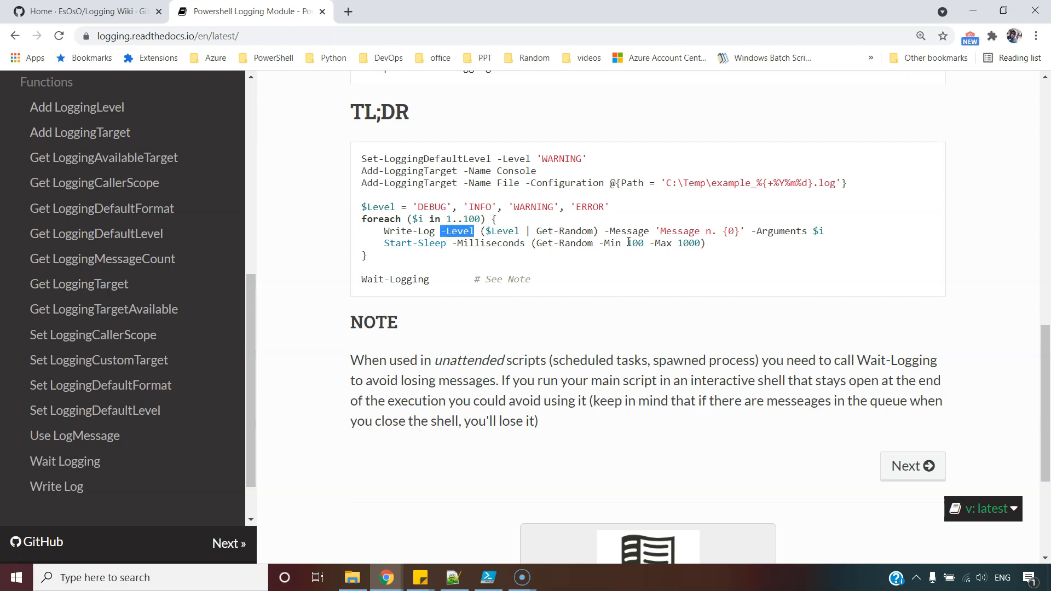
pyautogui.doubleClick(398, 279)
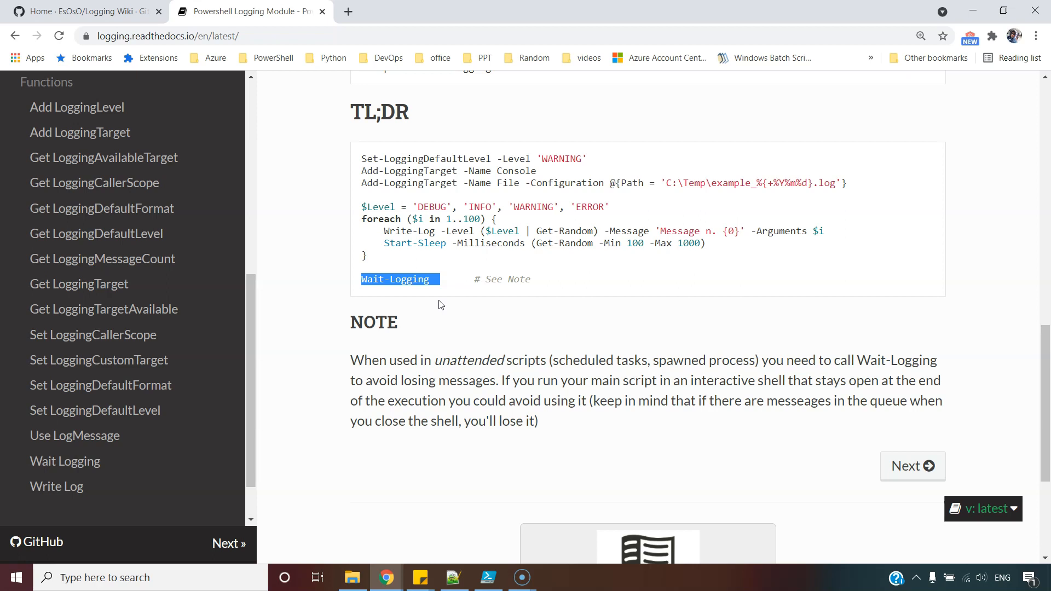
pyautogui.moveTo(404, 329)
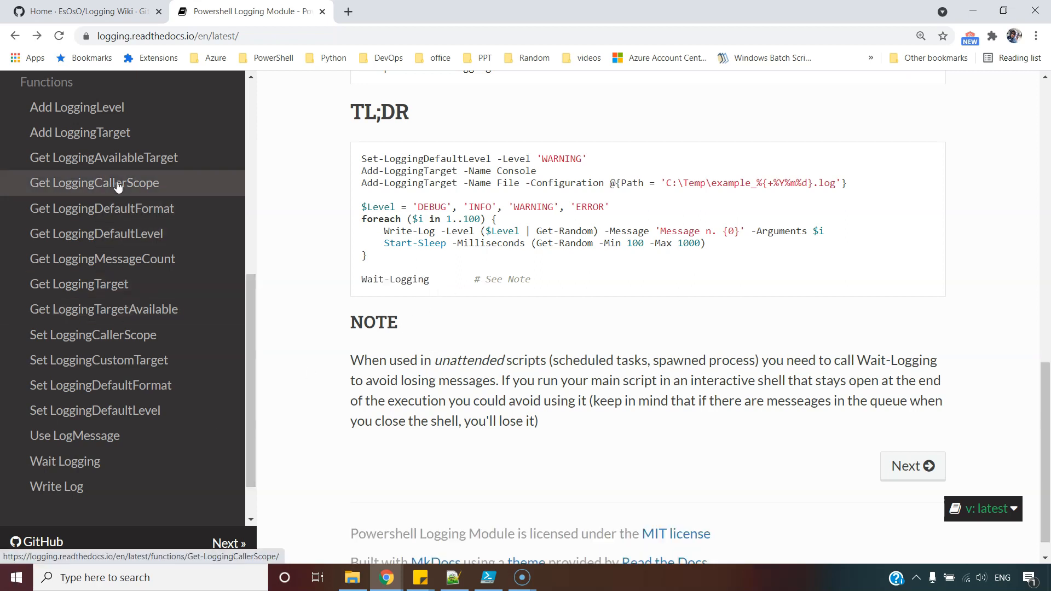
pyautogui.moveTo(95, 410)
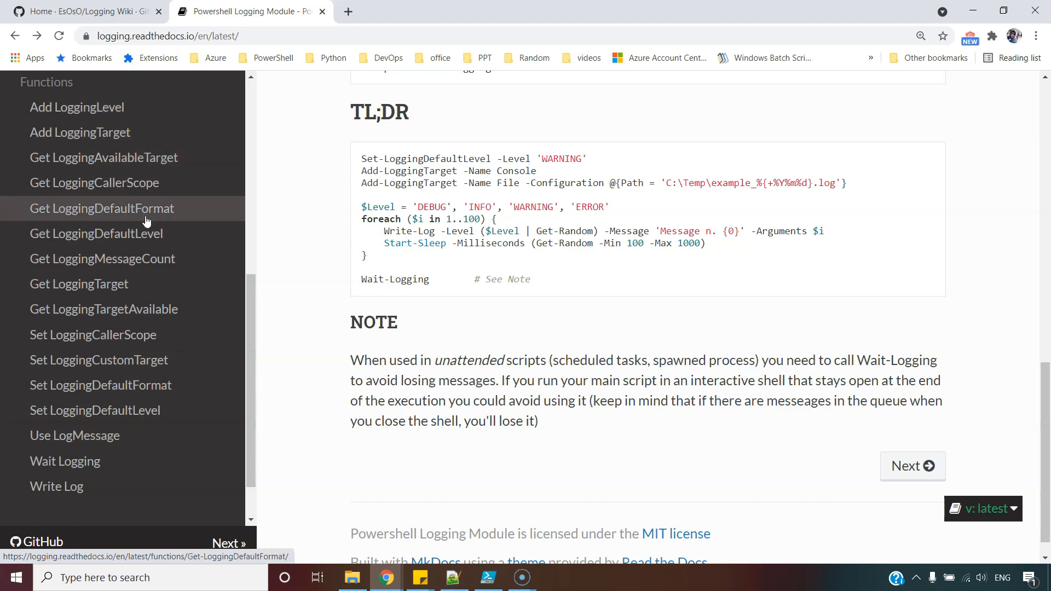
pyautogui.scroll(3)
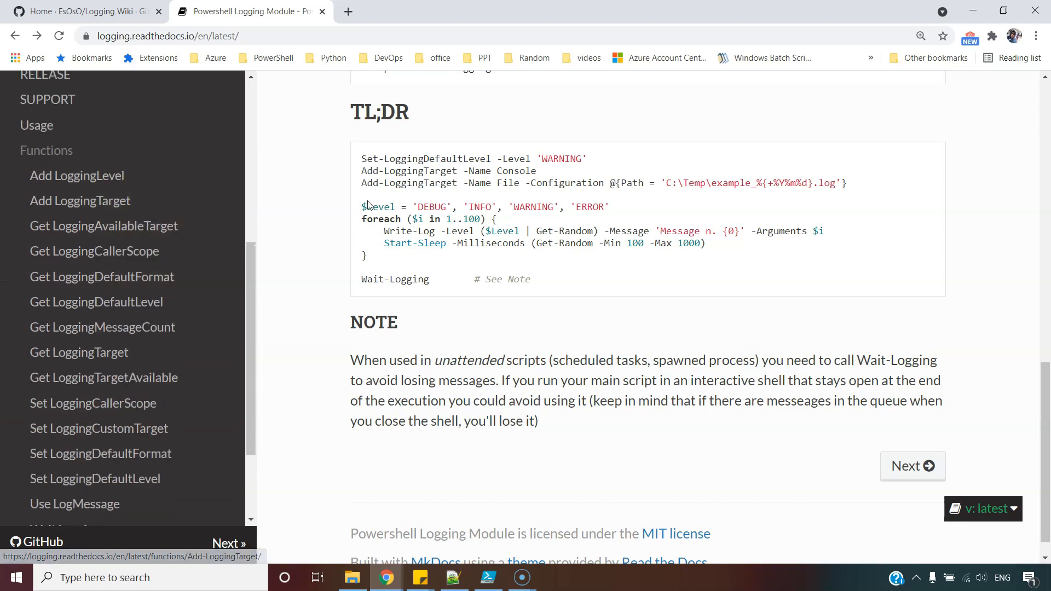
pyautogui.moveTo(400, 480)
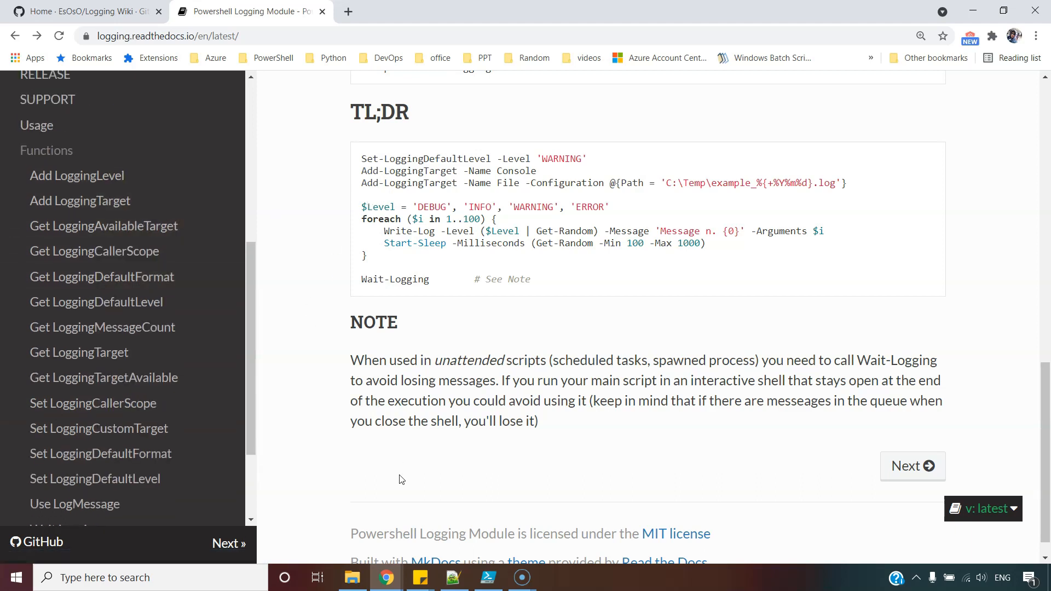
pyautogui.click(351, 577)
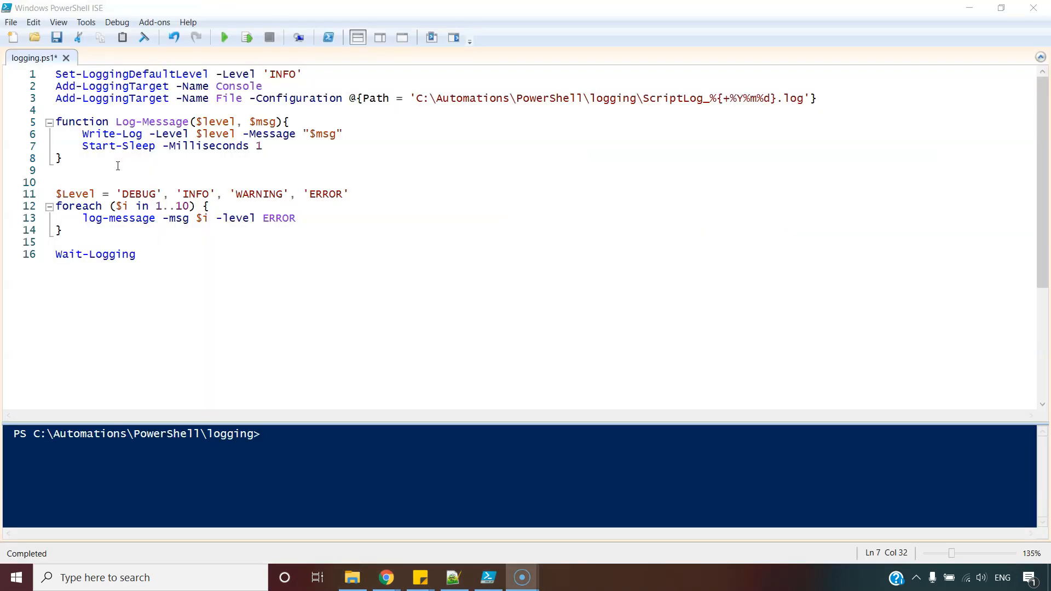
# Review the Log-Message function, highlighting its Write-Log and Start-Sleep lines.
pyautogui.click(49, 122)
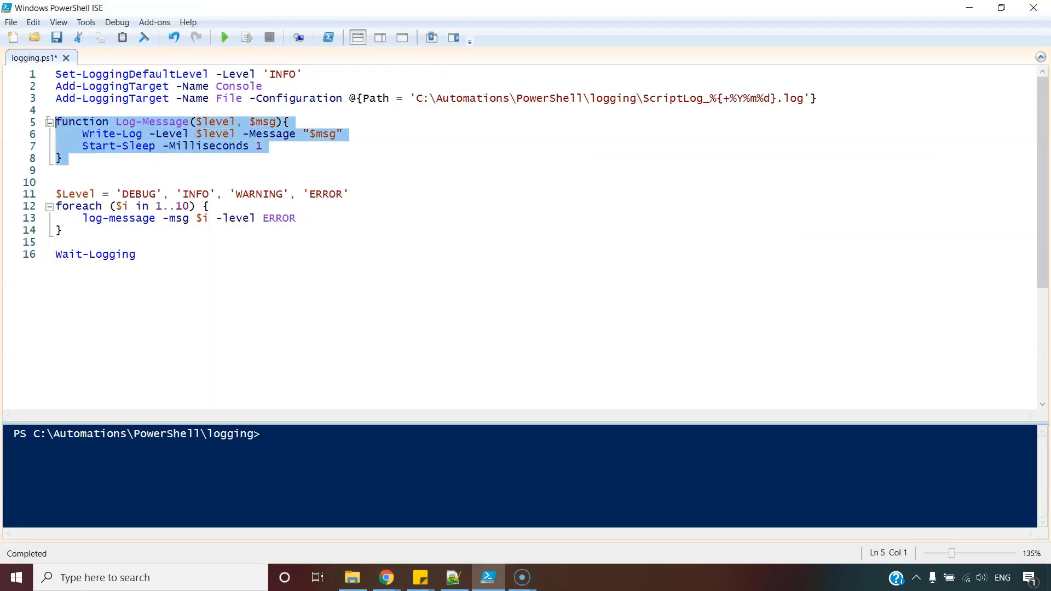
pyautogui.click(57, 170)
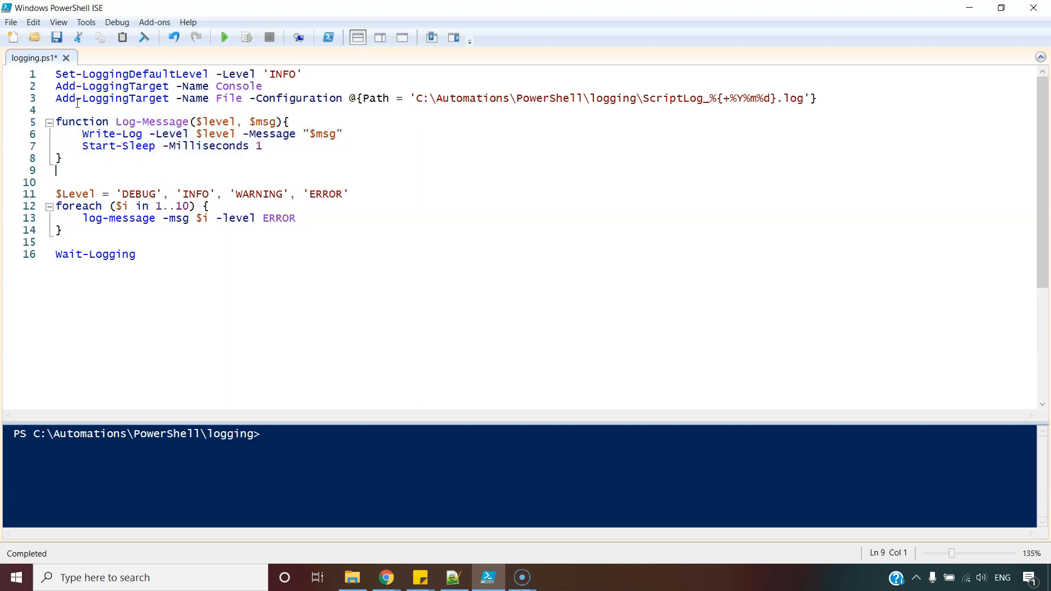
pyautogui.click(86, 134)
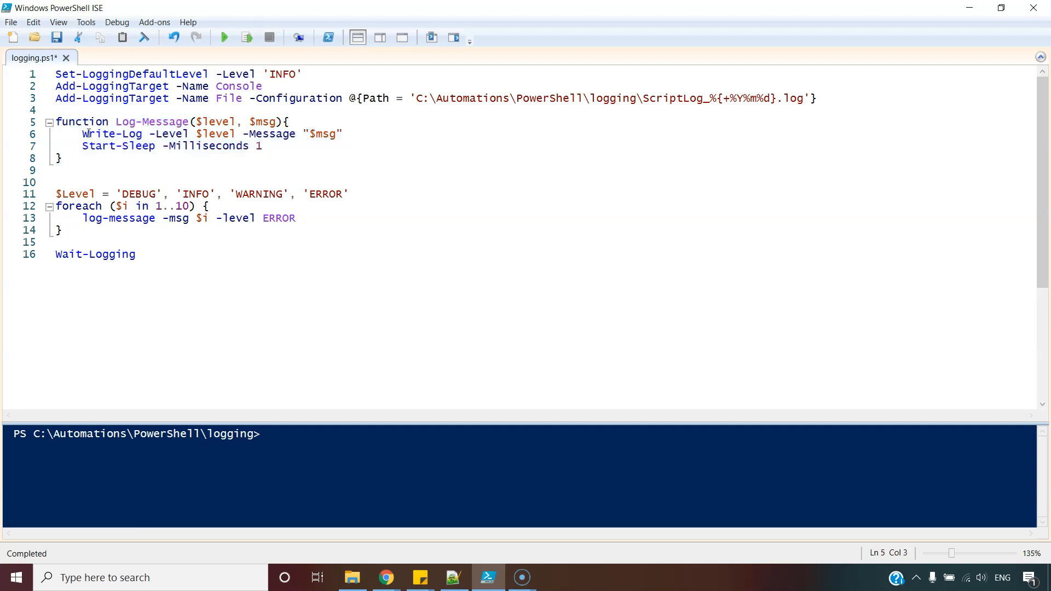
pyautogui.doubleClick(112, 134)
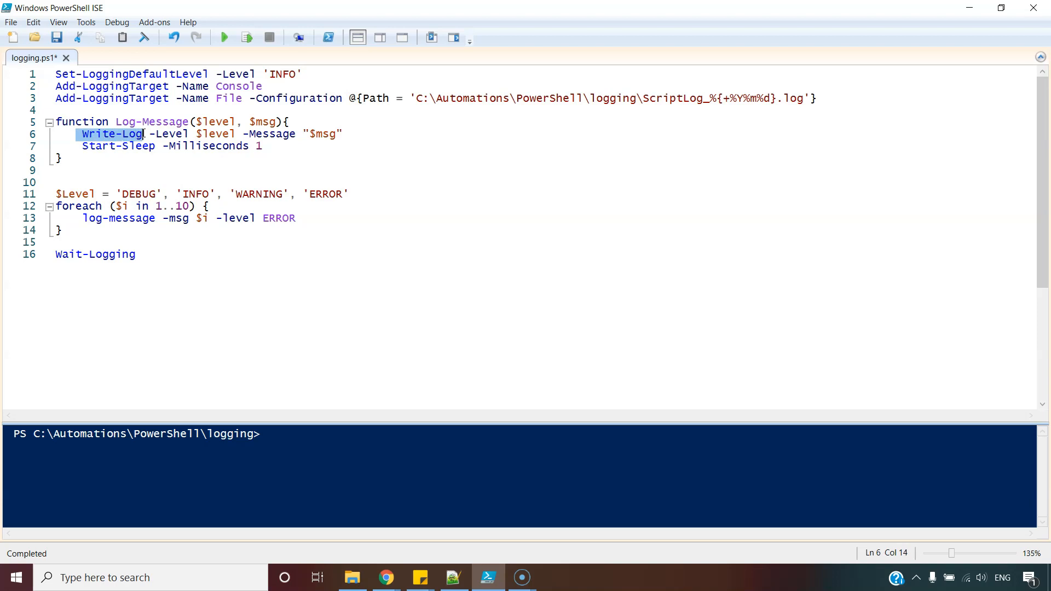
pyautogui.moveTo(235, 168)
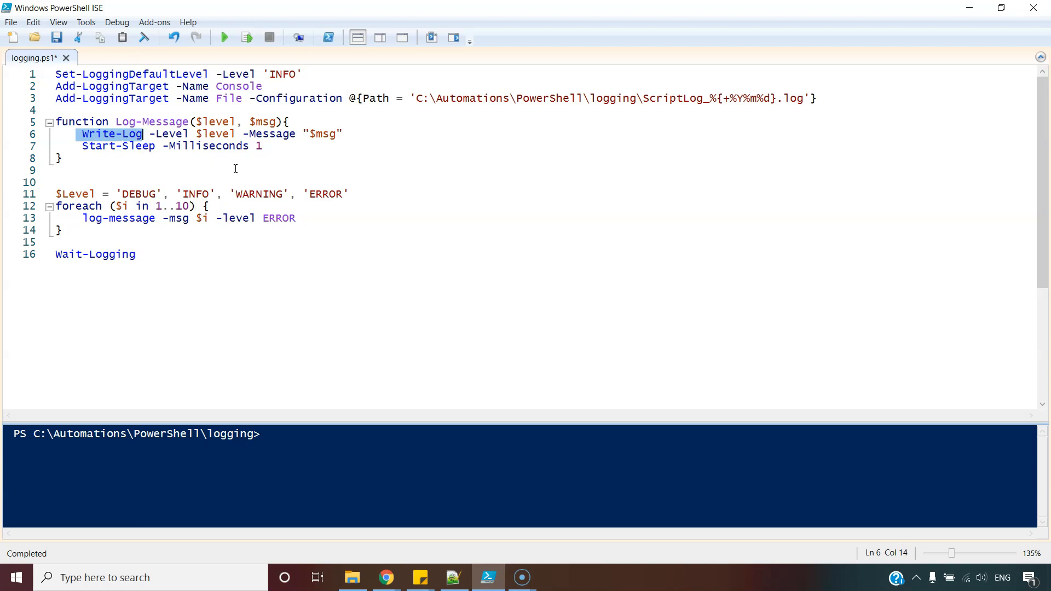
pyautogui.moveTo(215, 201)
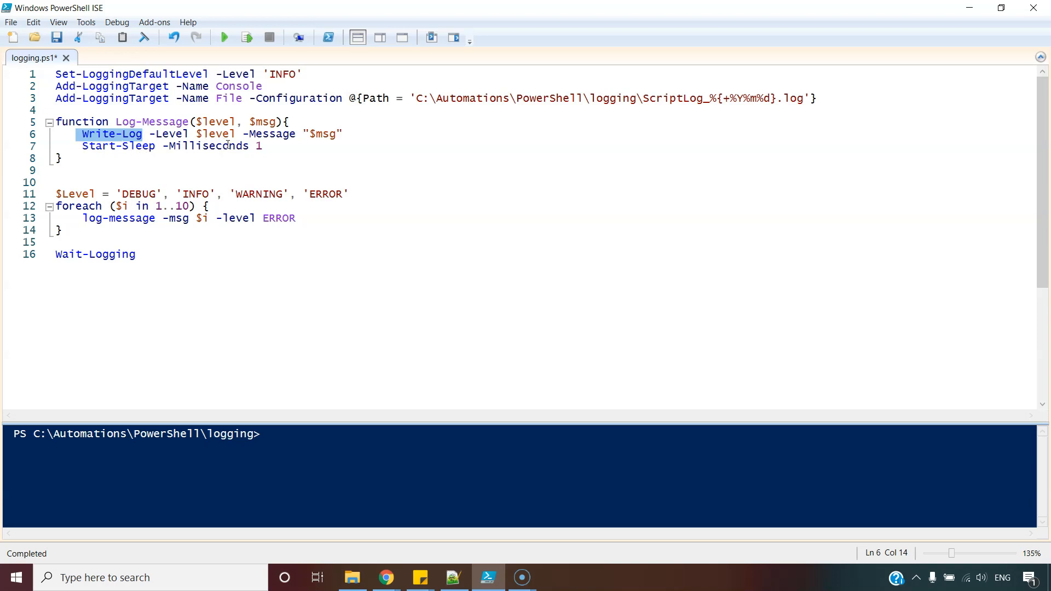
pyautogui.click(79, 146)
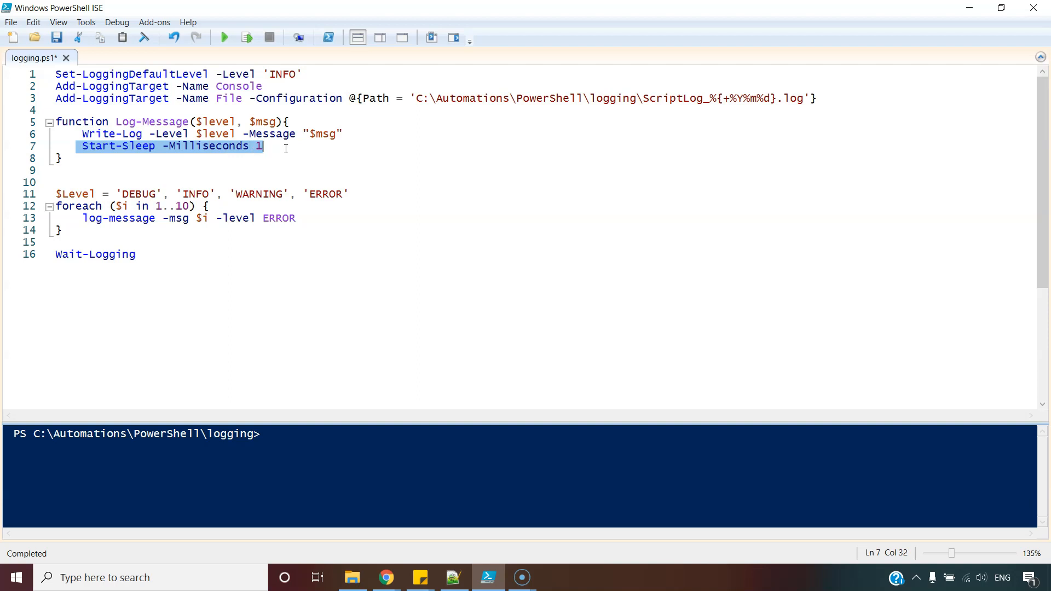
pyautogui.doubleClick(111, 134)
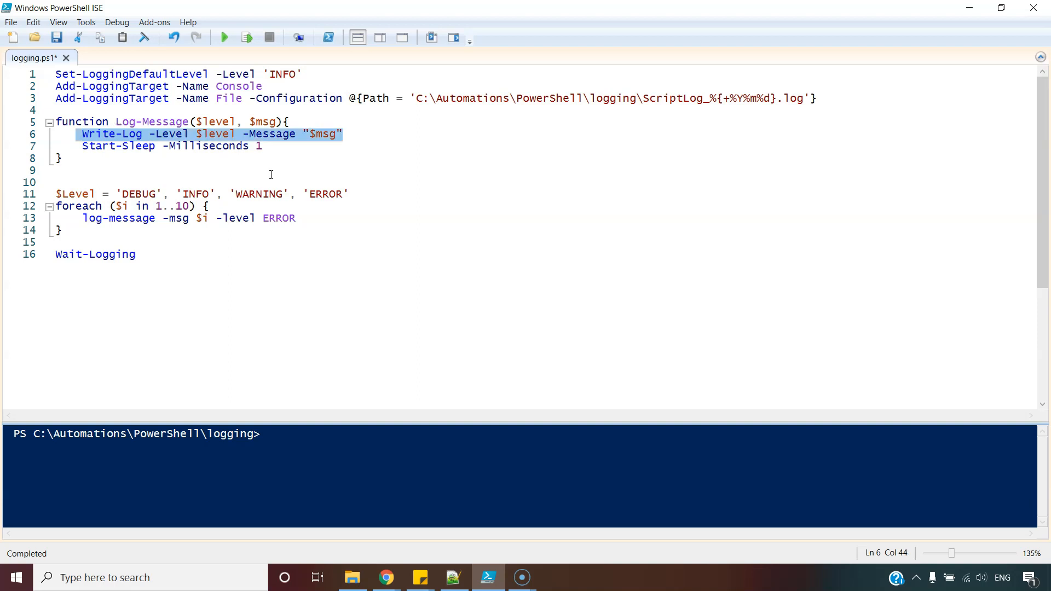
# Re-highlight the whole Log-Message function and its Write-Log command.
pyautogui.click(57, 171)
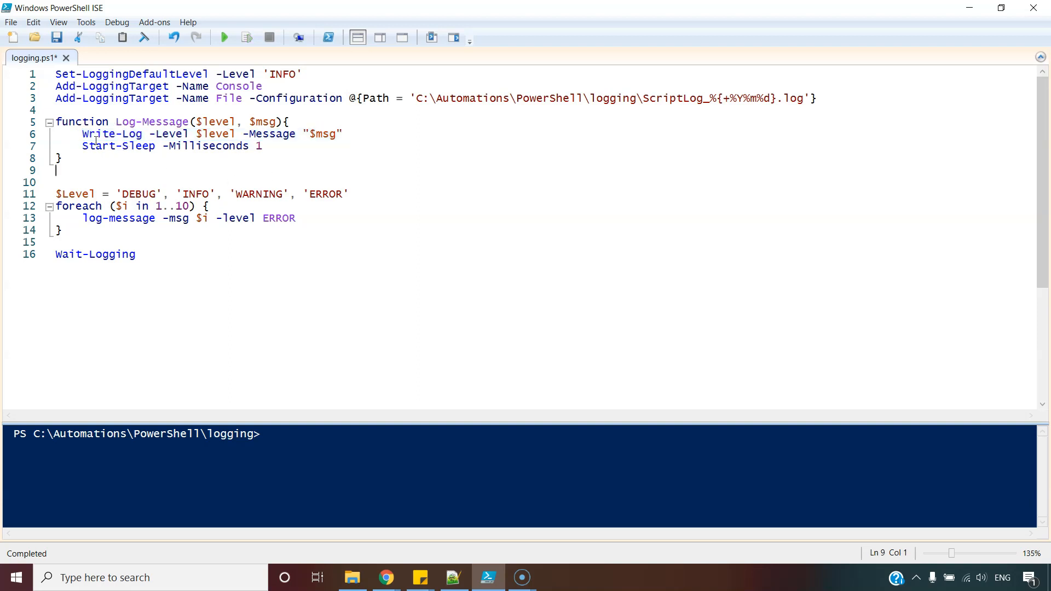
pyautogui.doubleClick(111, 134)
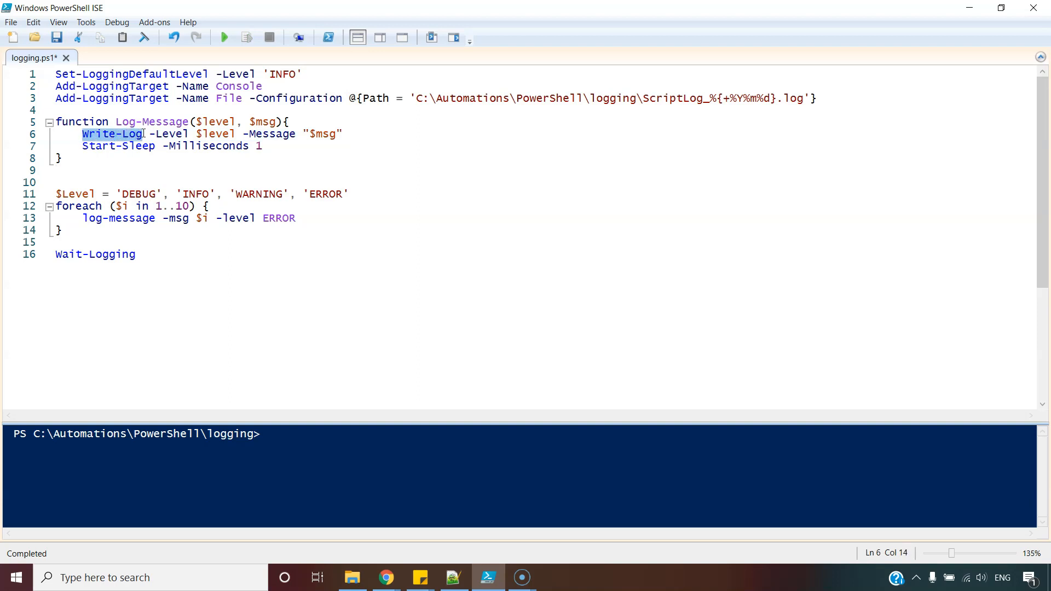
pyautogui.click(89, 165)
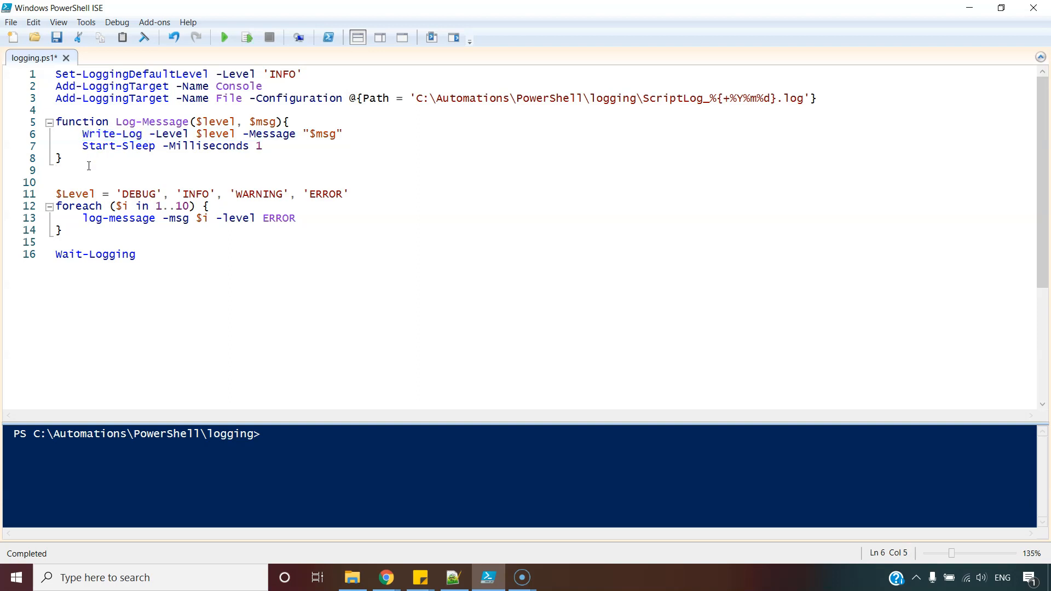
pyautogui.moveTo(56, 122); pyautogui.dragTo(62, 158)
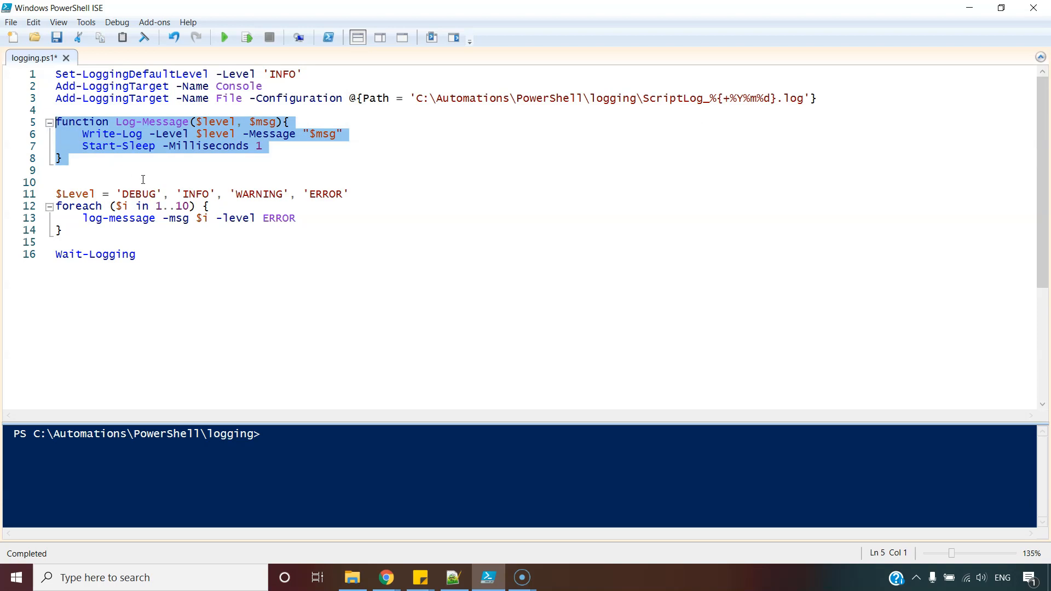
pyautogui.click(60, 170)
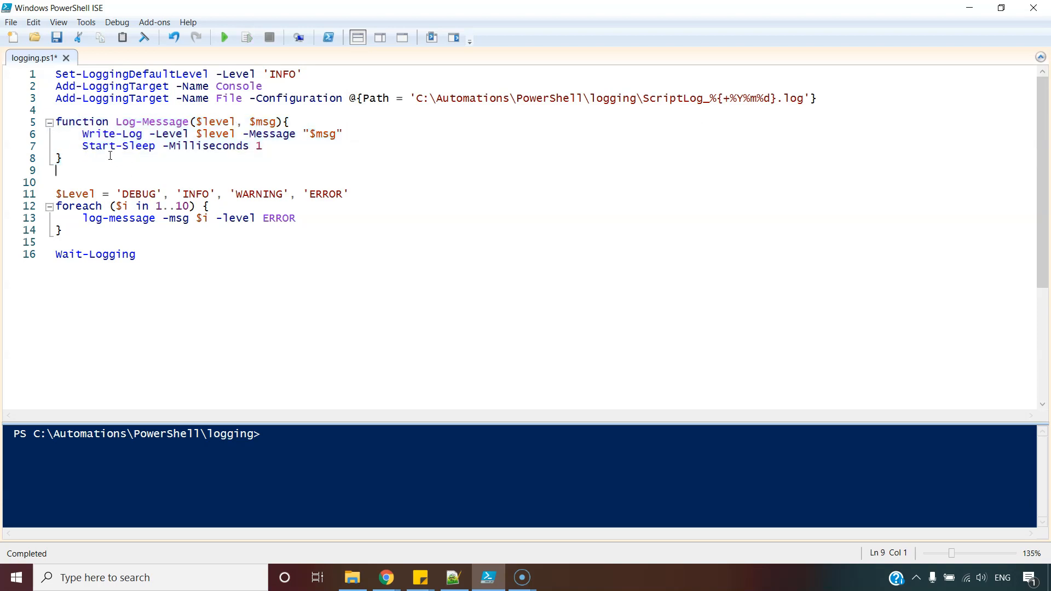
pyautogui.doubleClick(112, 133)
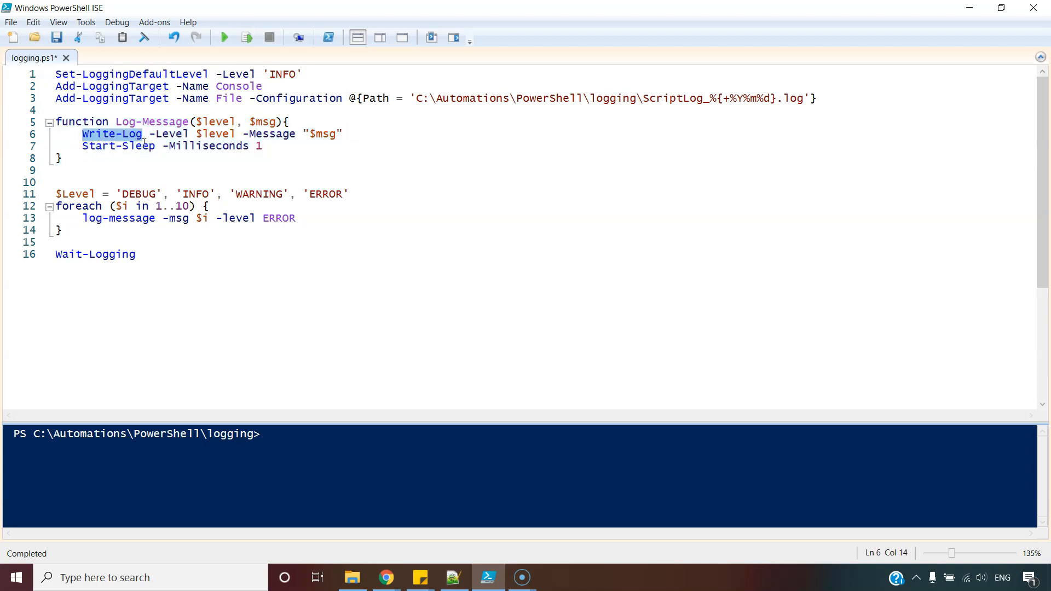
pyautogui.click(56, 170)
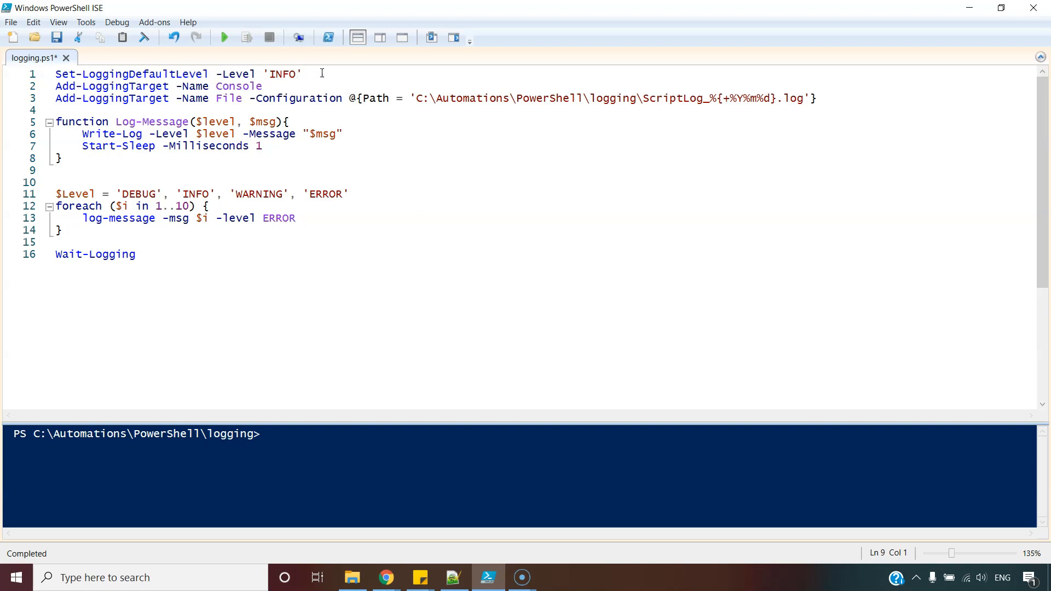
# Mark the File logging target and go to the unused $Level line to remove it.
pyautogui.doubleClick(238, 86)
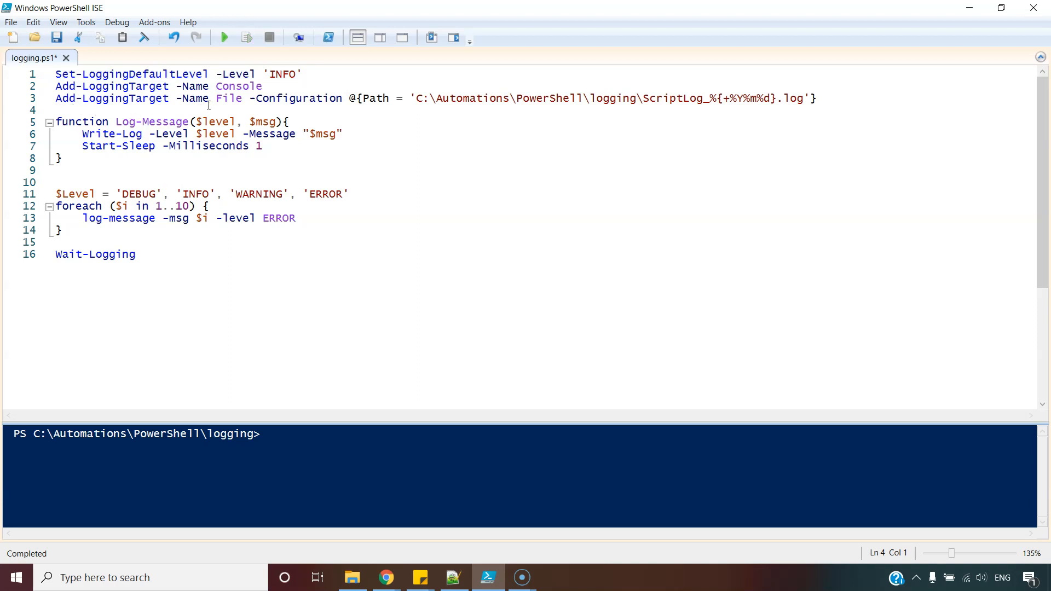
pyautogui.doubleClick(227, 98)
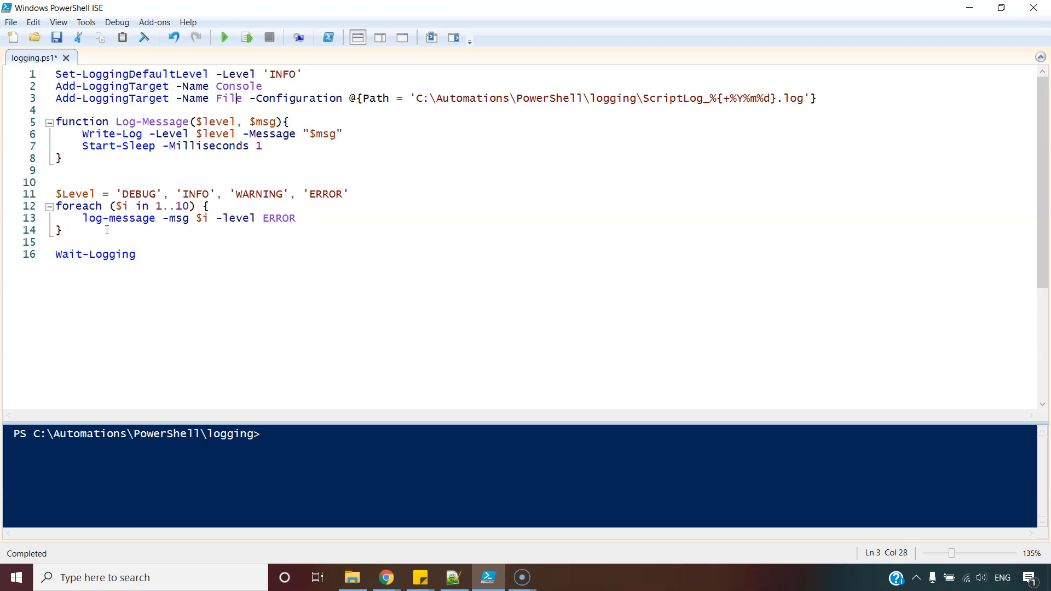
pyautogui.click(136, 254)
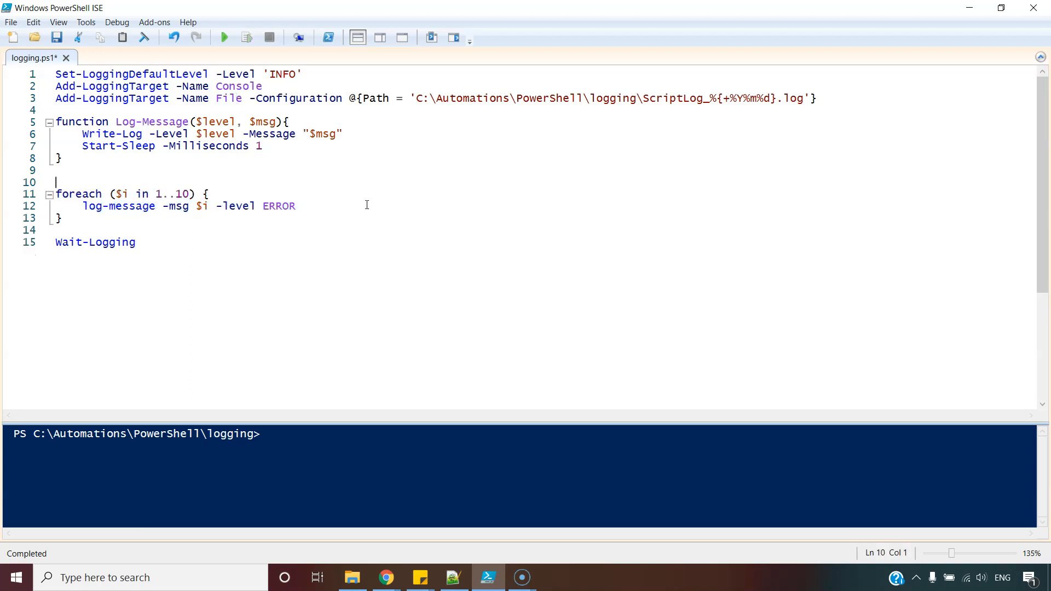
pyautogui.moveTo(279, 209)
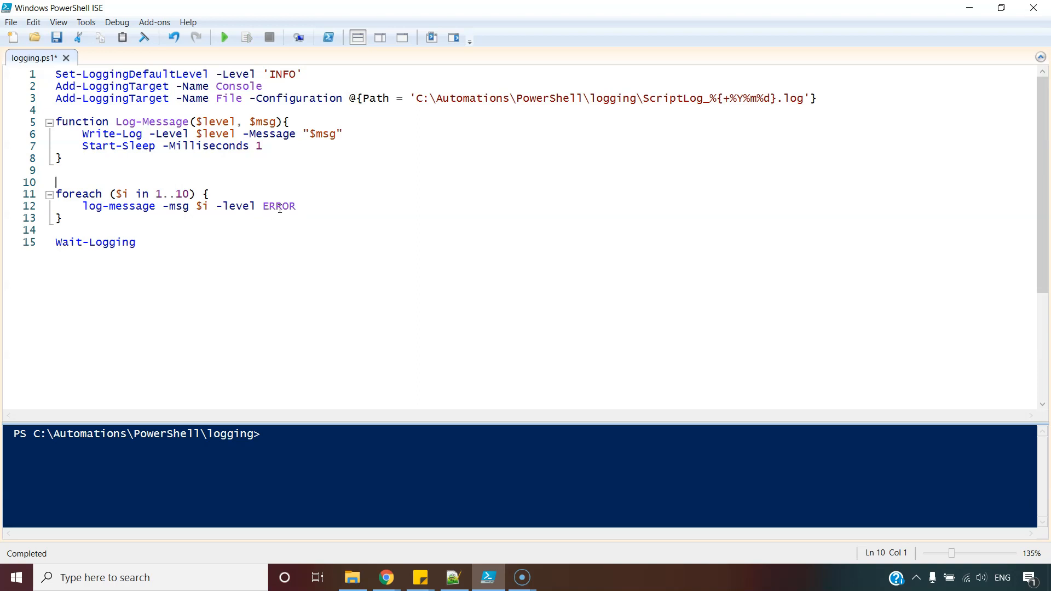
# Run logging.ps1 and confirm the ten ERROR entries in ScriptLog_20210625.log in Notepad++.
pyautogui.click(263, 206)
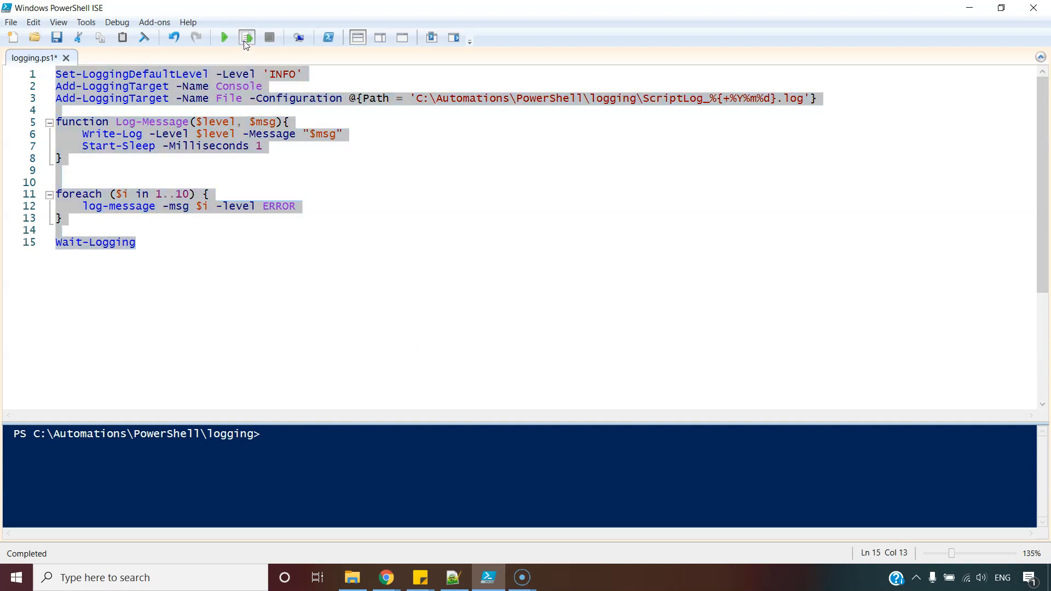
pyautogui.click(246, 38)
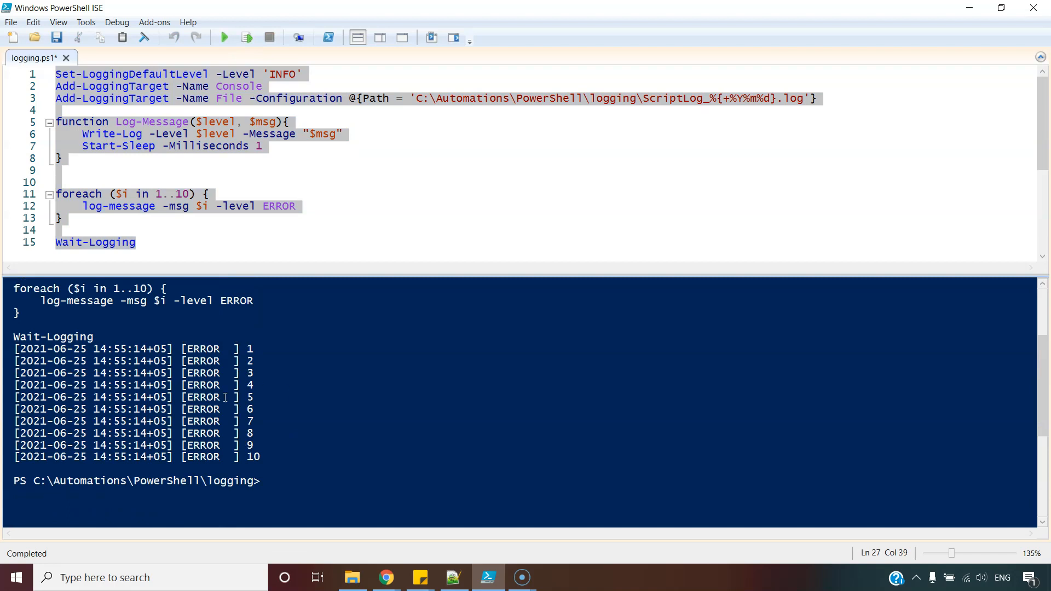
pyautogui.moveTo(352, 577)
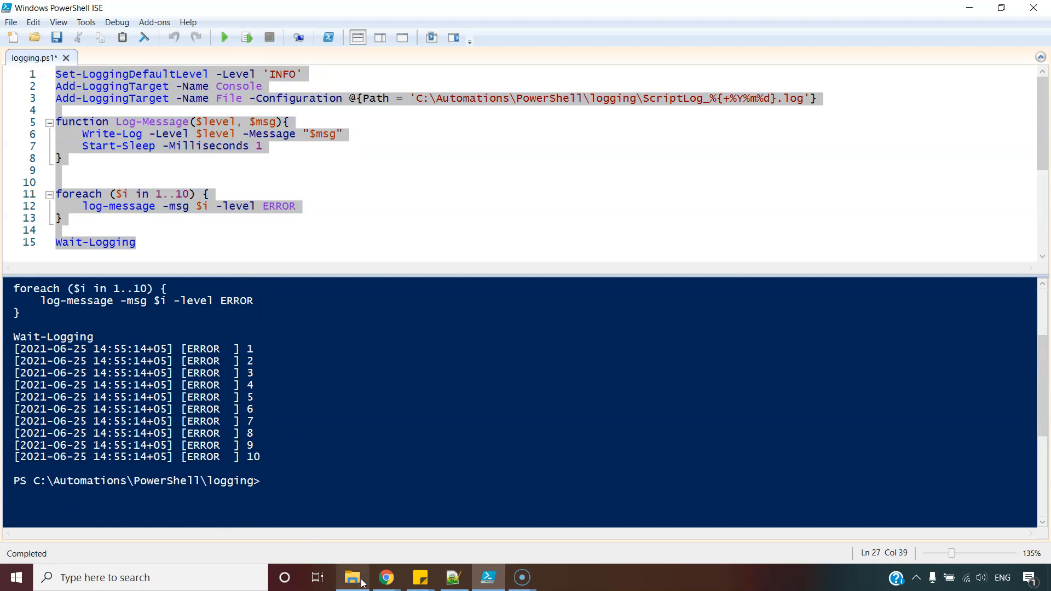
pyautogui.click(452, 577)
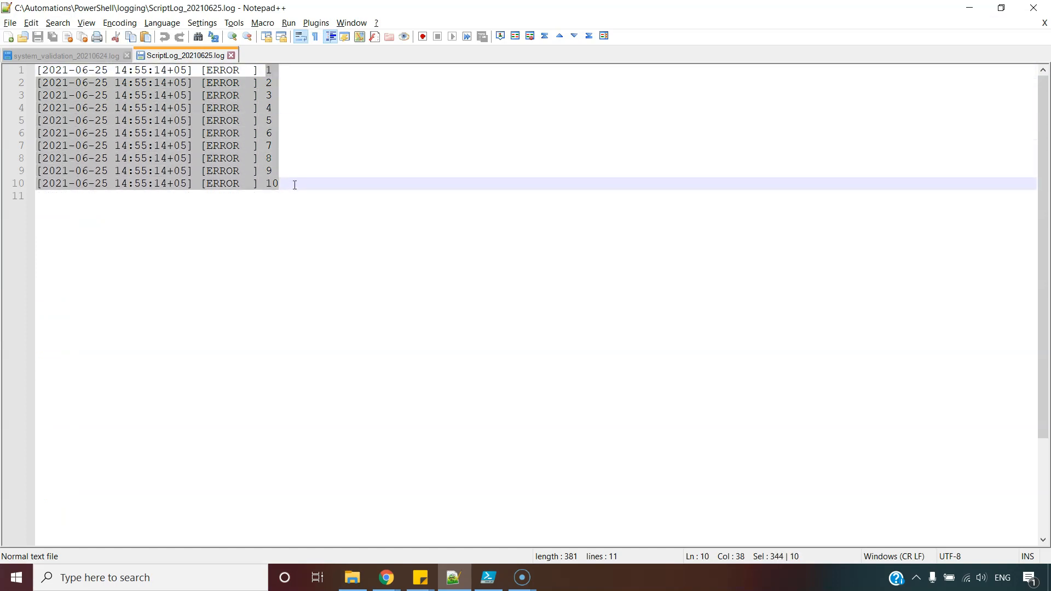
pyautogui.press('ctrl+a')
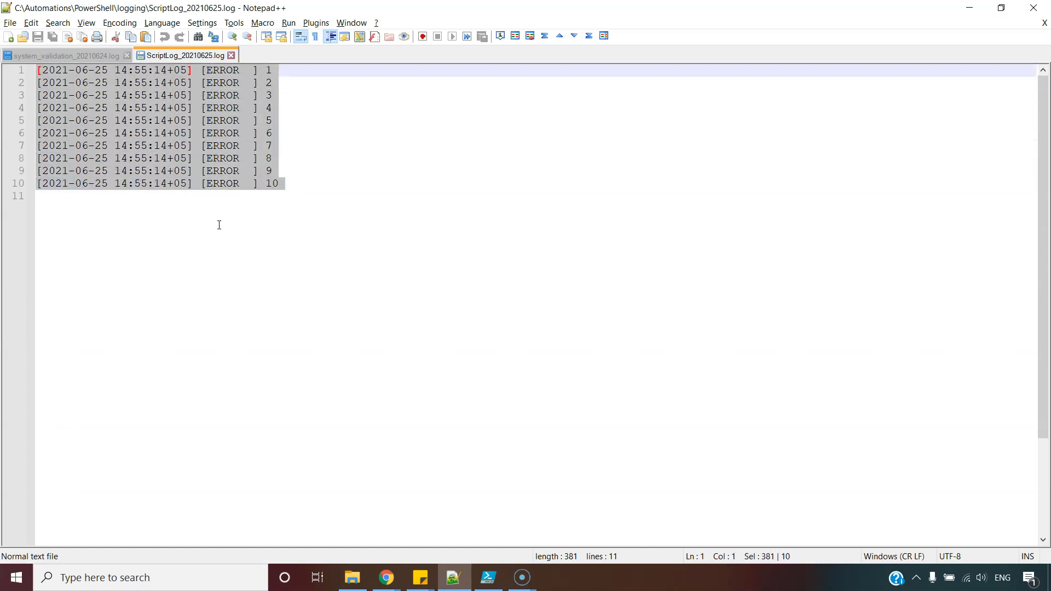
pyautogui.click(487, 577)
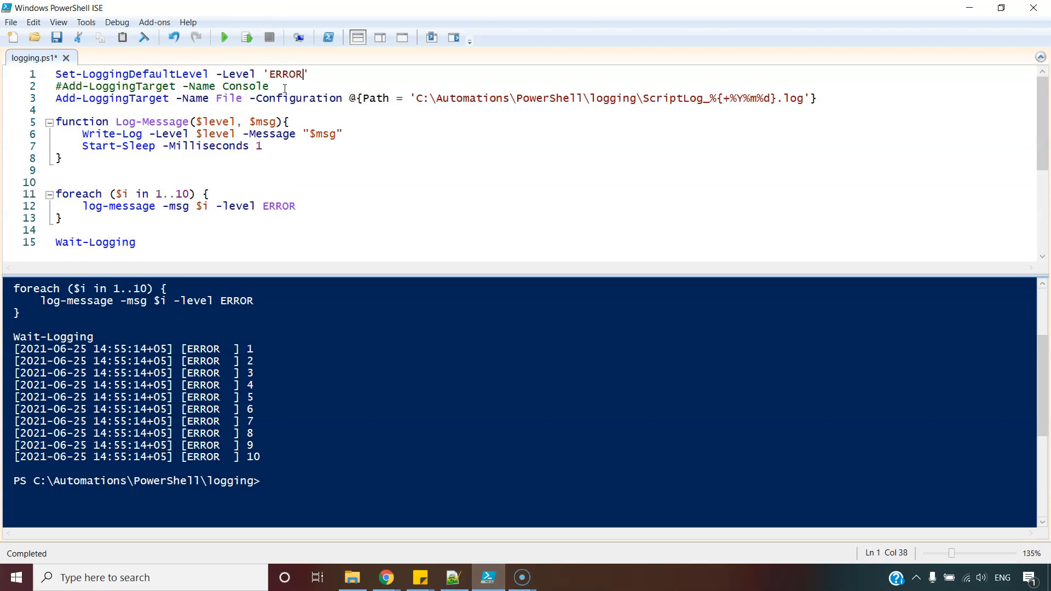
# Change the loop's level from ERROR to DEBUG and rerun the script, which logs nothing.
pyautogui.doubleClick(286, 74)
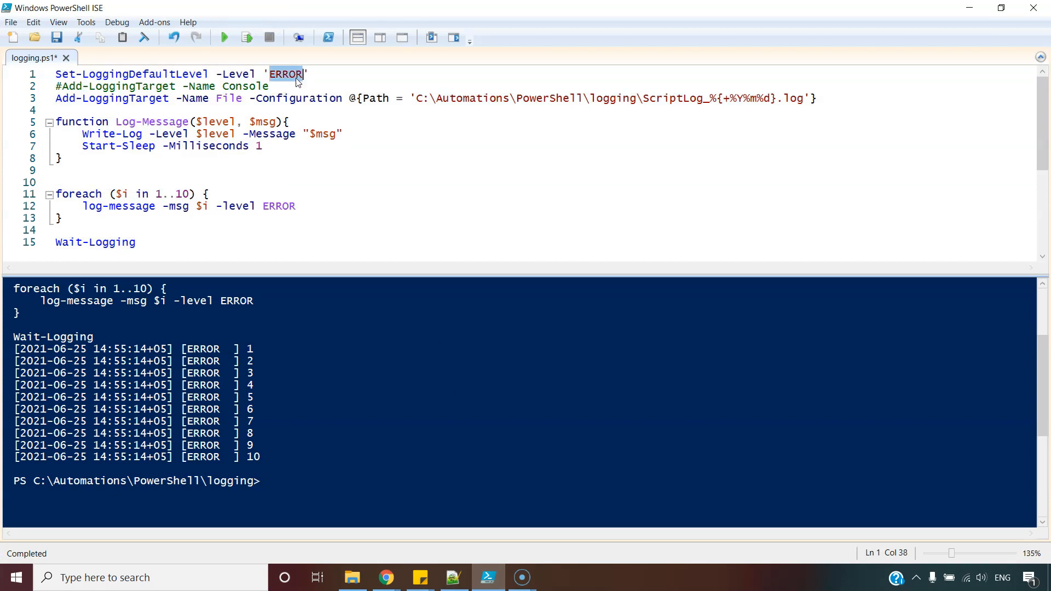
pyautogui.doubleClick(279, 206)
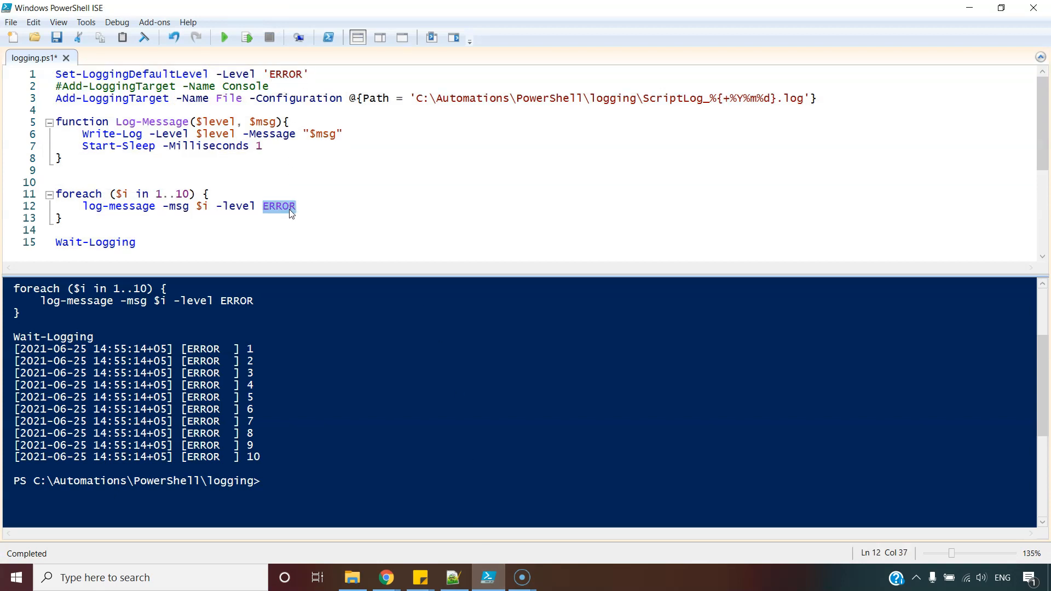
pyautogui.write('DEBUG')
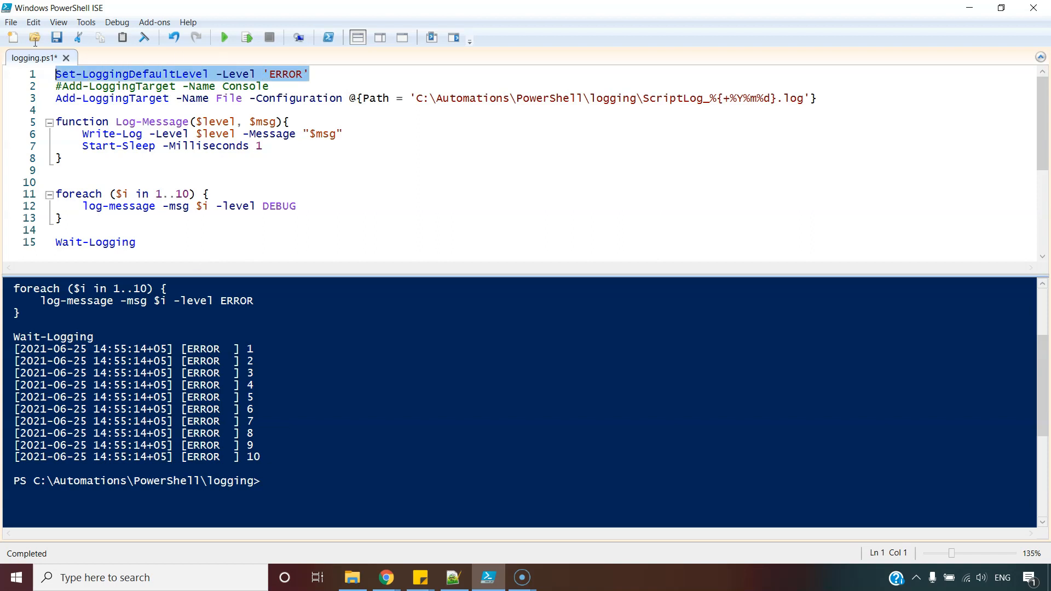
pyautogui.click(275, 206)
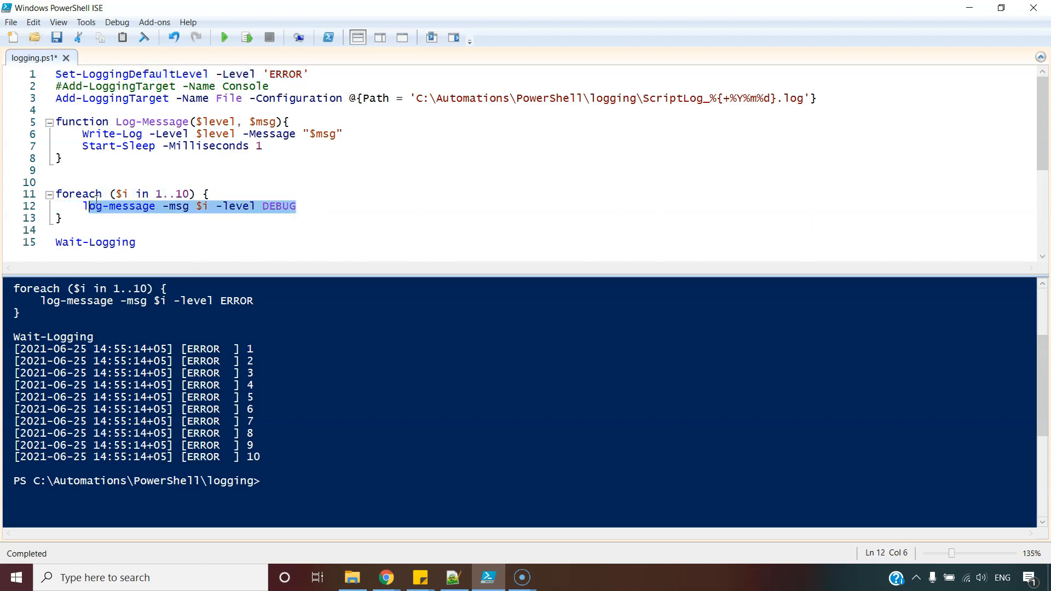
pyautogui.press('ctrl+a')
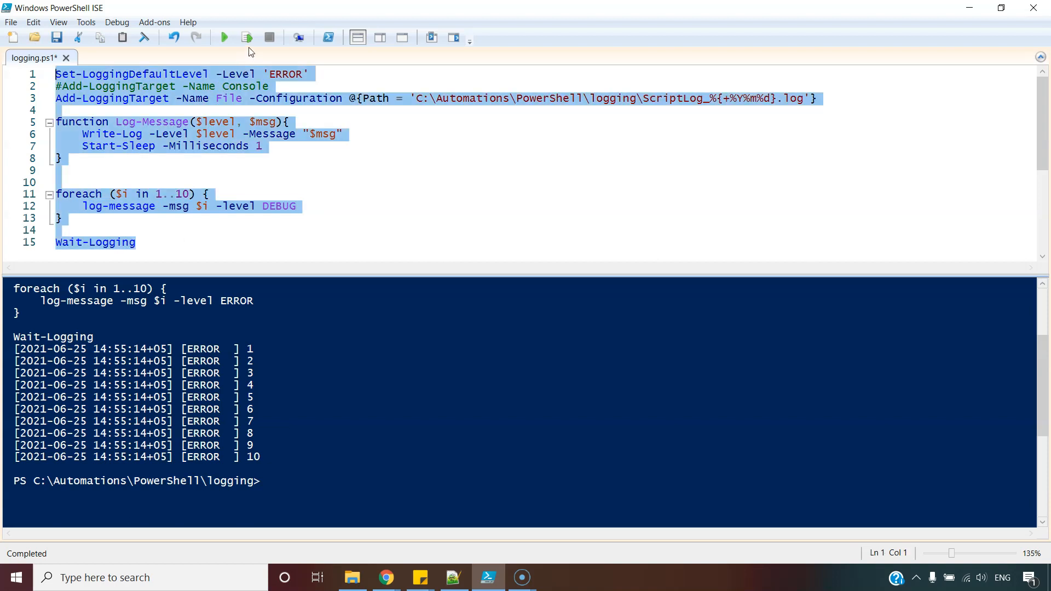
pyautogui.click(453, 577)
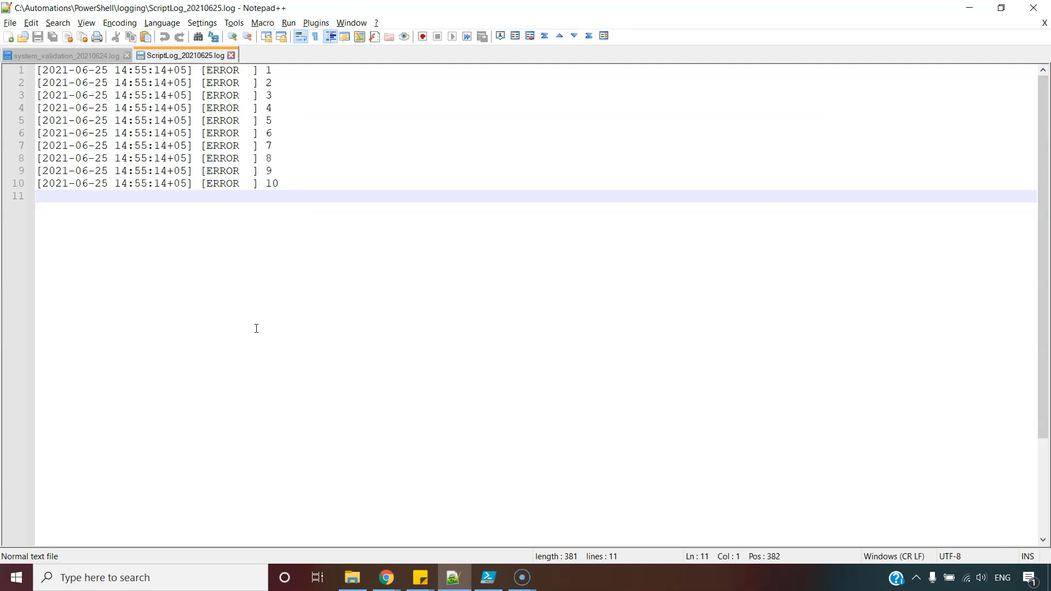
pyautogui.click(487, 577)
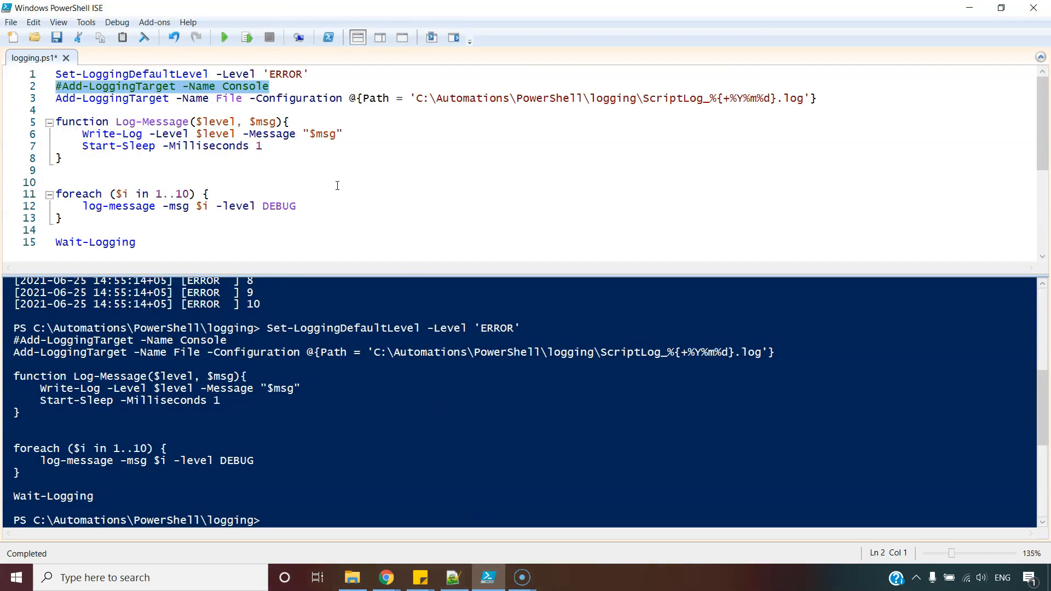
# Select the ERROR default level on line 1 to replace it with DEBUG.
pyautogui.doubleClick(286, 74)
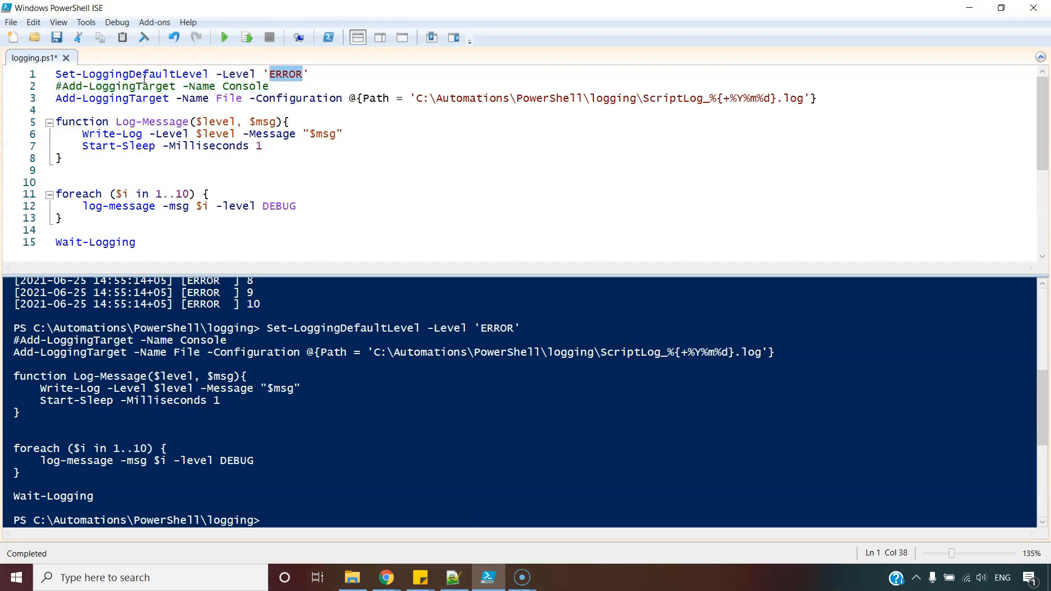
pyautogui.moveTo(322, 122)
pyautogui.write('DEBUG')
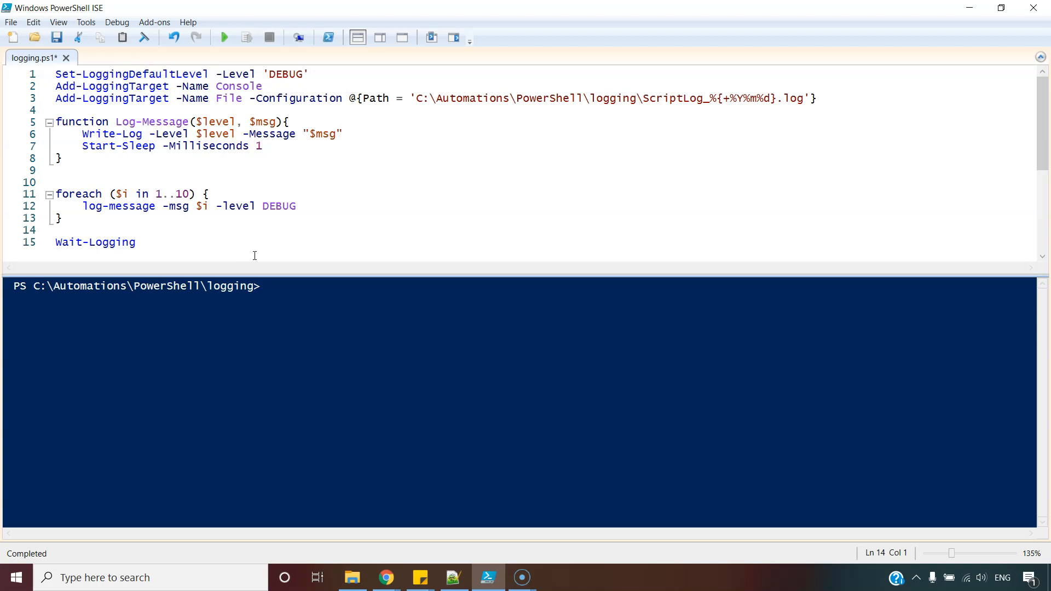
pyautogui.moveTo(322, 88)
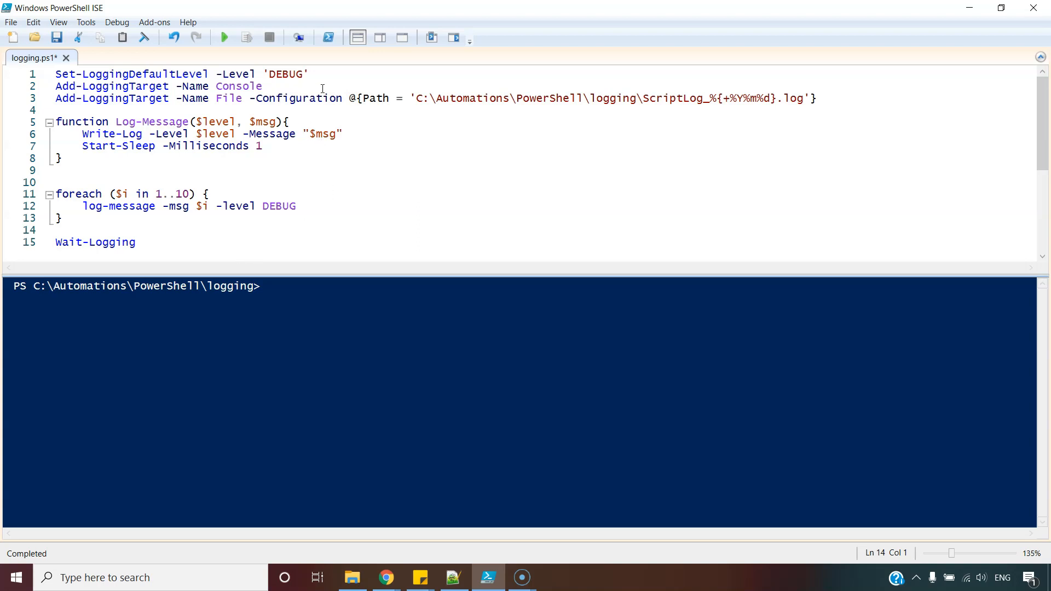
# Run the whole logging.ps1 script with default level DEBUG, printing ten DEBUG messages.
pyautogui.doubleClick(286, 74)
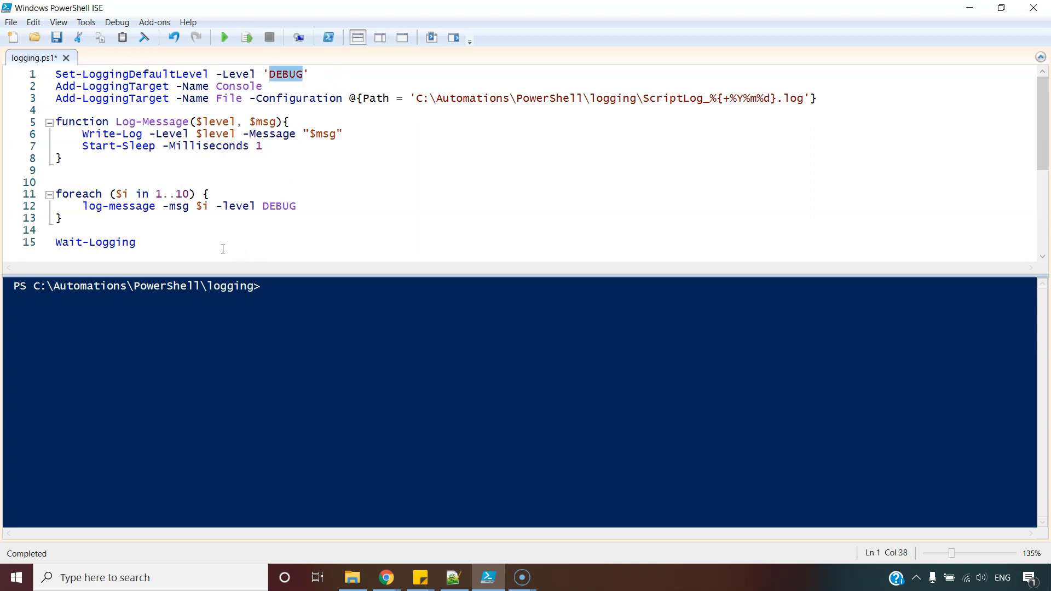
pyautogui.press('ctrl+a')
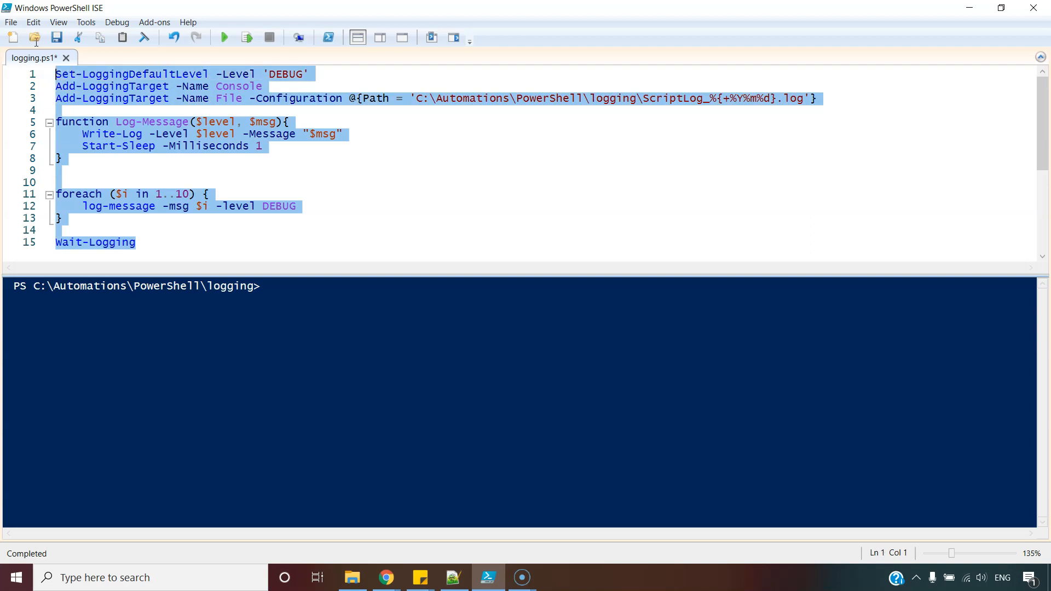
pyautogui.moveTo(246, 36)
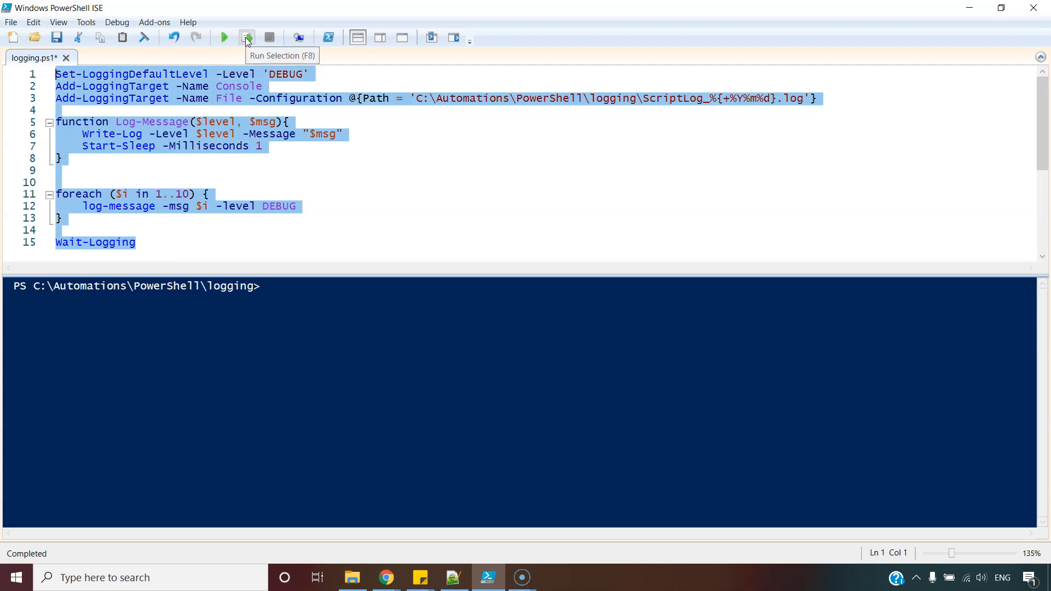
pyautogui.click(245, 37)
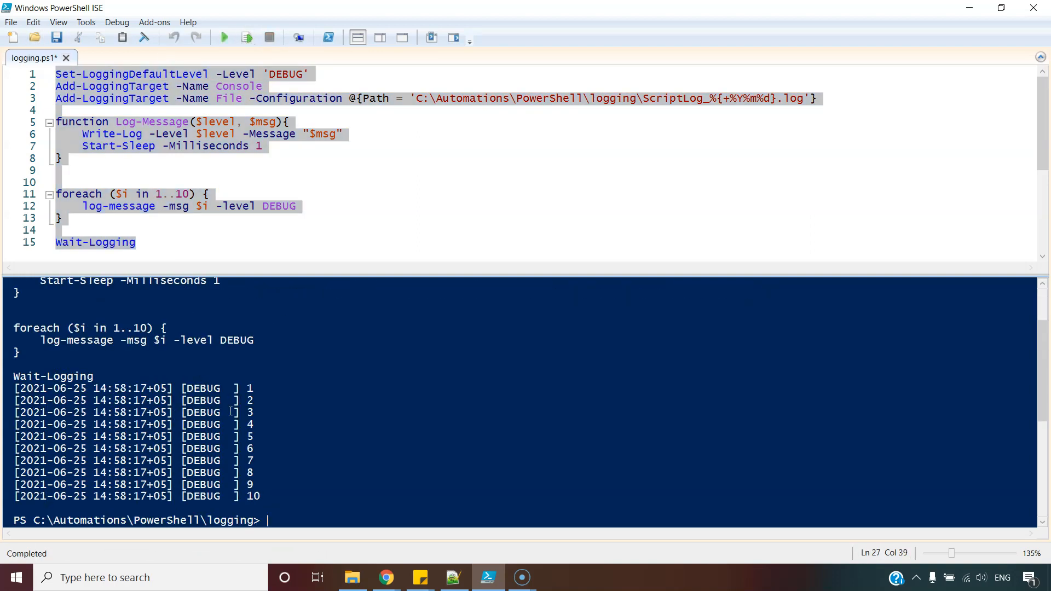
pyautogui.click(454, 577)
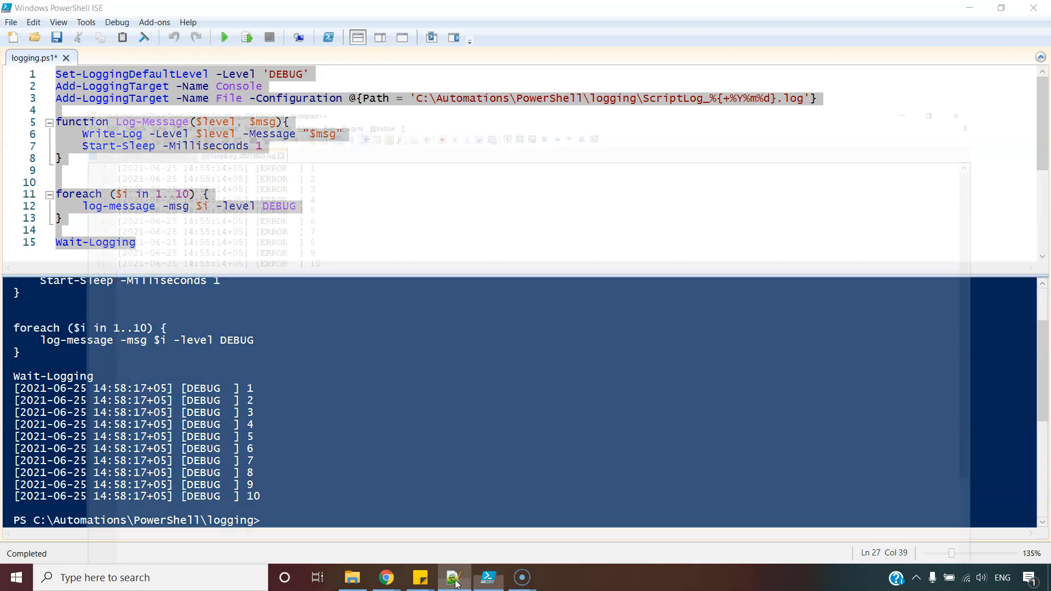
# Reload ScriptLog_20210625.log in Notepad++ to show the ten new DEBUG entries.
pyautogui.click(454, 577)
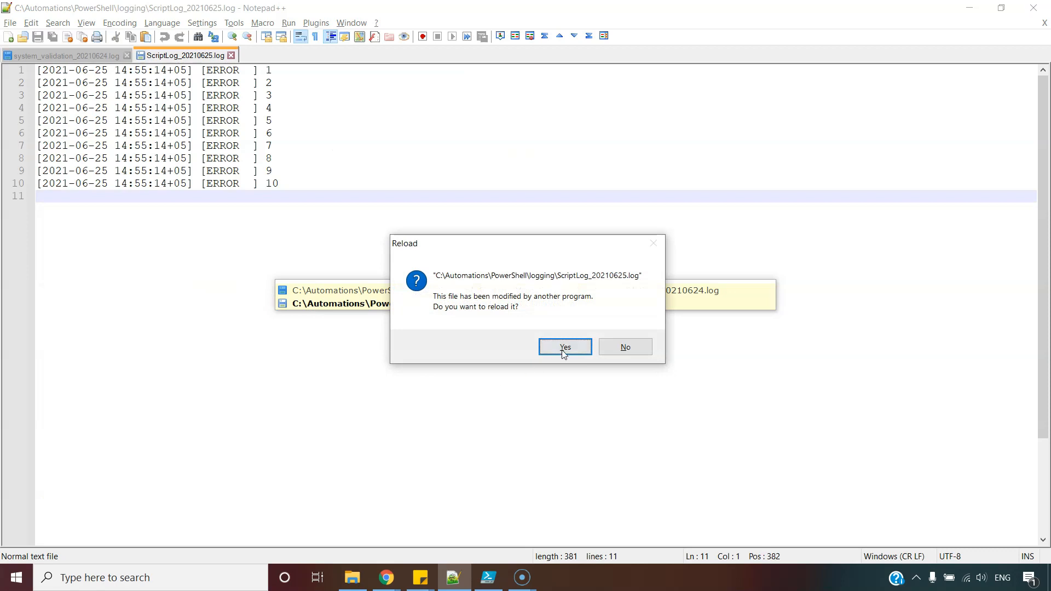
pyautogui.click(564, 346)
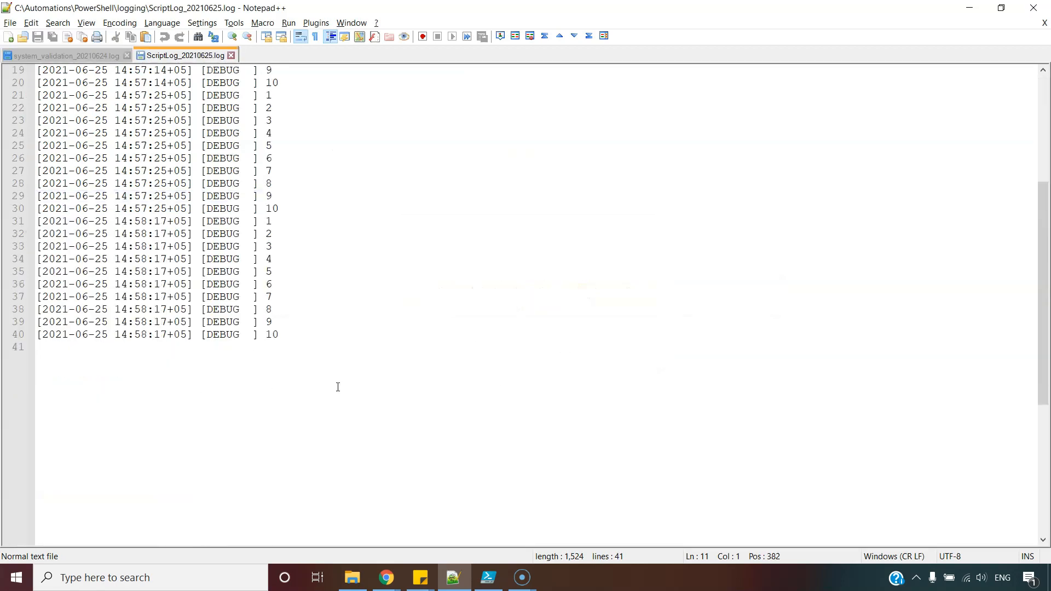
pyautogui.click(487, 577)
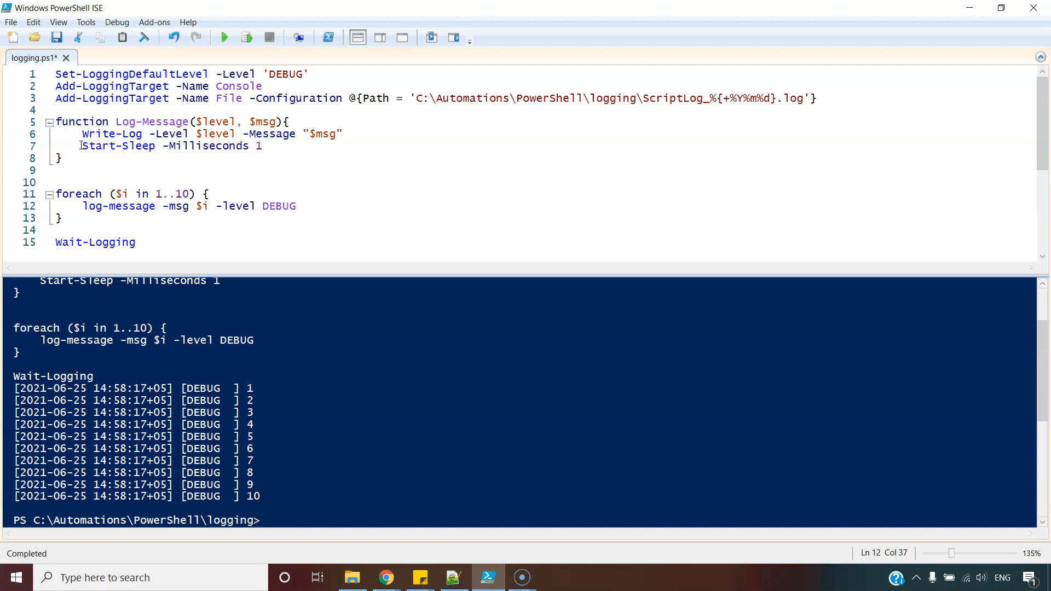
pyautogui.click(297, 205)
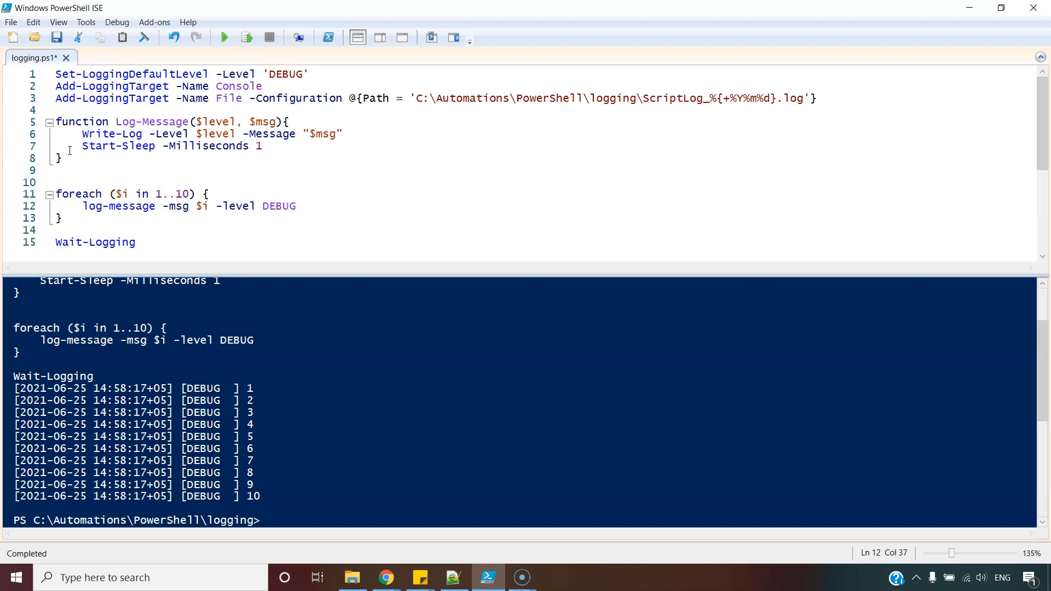
pyautogui.click(295, 206)
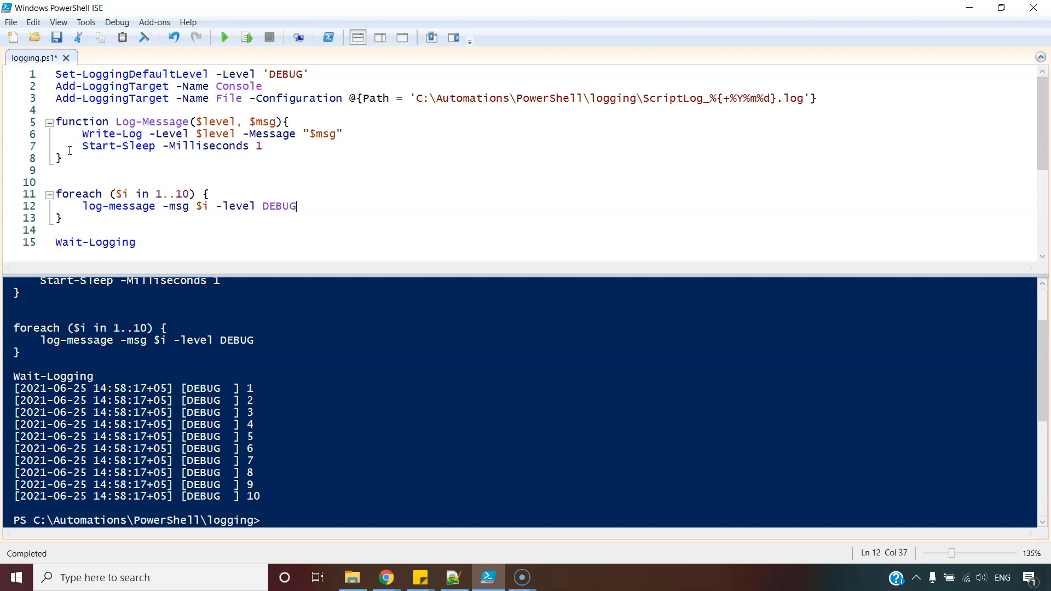